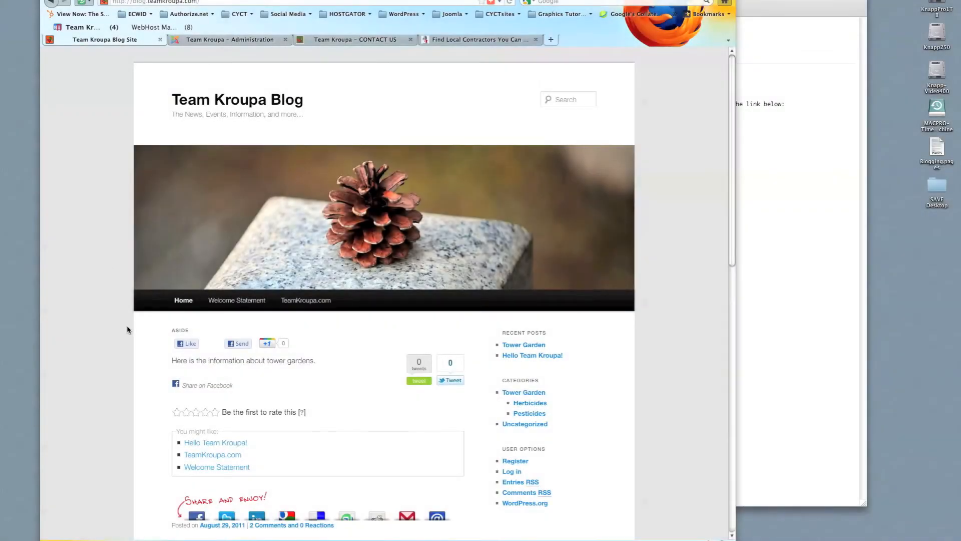
{"action": "mouse_move", "coordinate": [128, 344]}
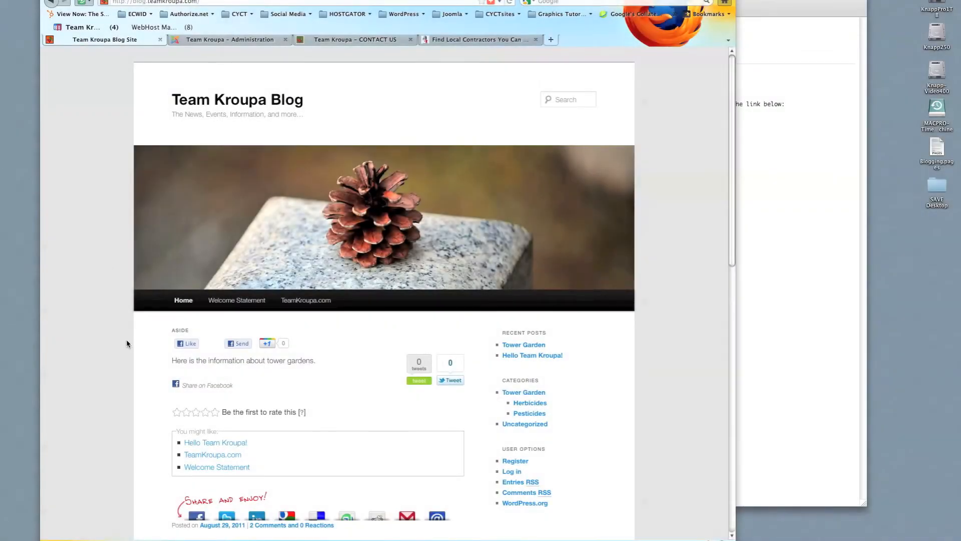
Scroll down the Hello Team Kroupa! post to its comment section with seven comments
{"action": "scroll", "scroll_direction": "down", "scroll_amount": 3}
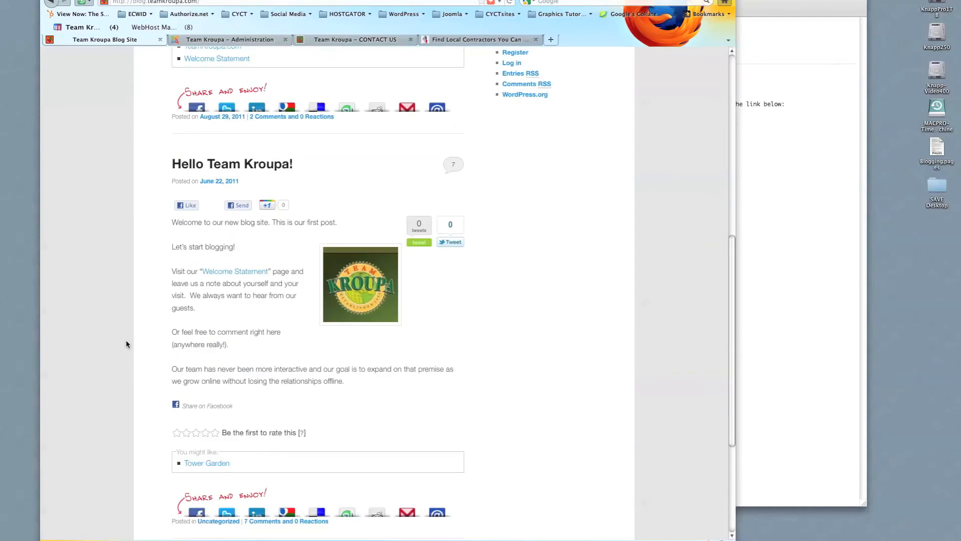
{"action": "mouse_move", "coordinate": [98, 409]}
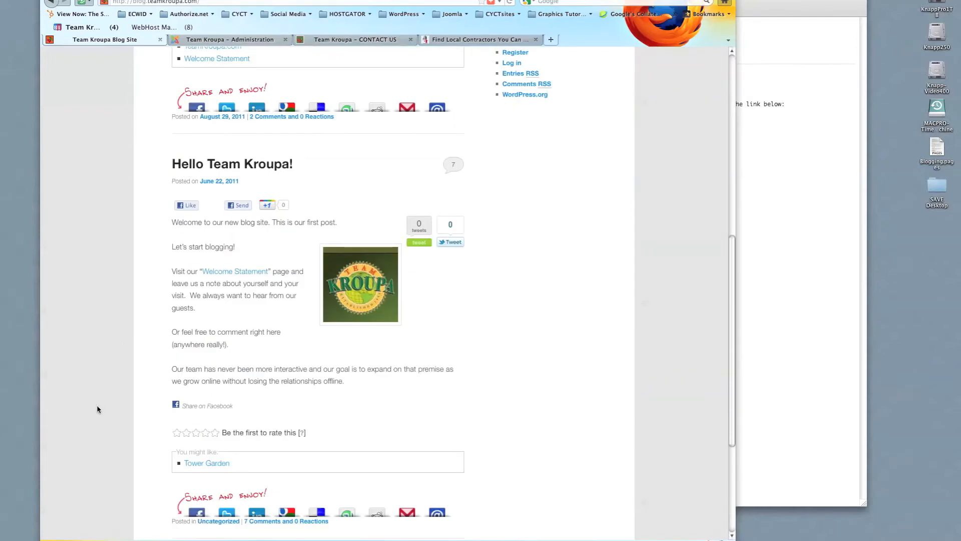
{"action": "scroll", "scroll_direction": "down", "scroll_amount": 3}
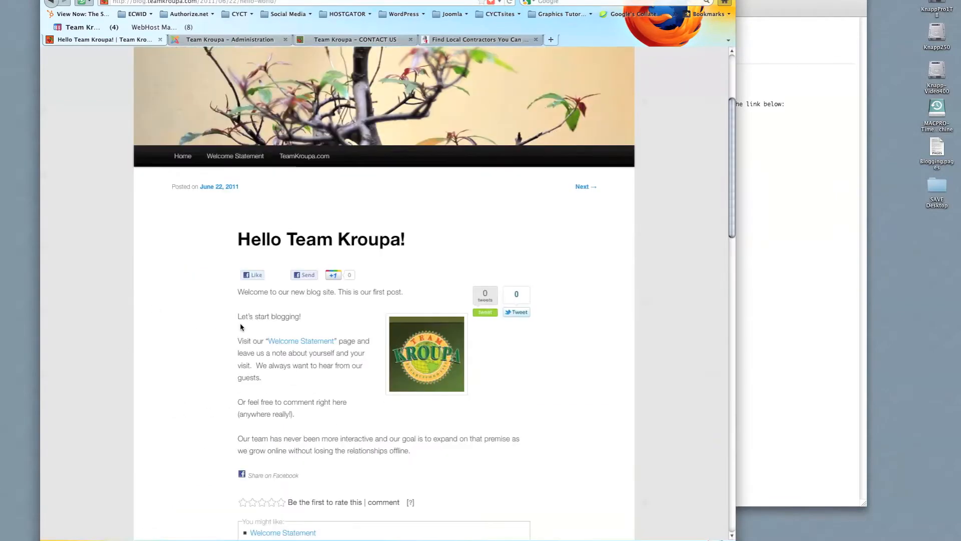
{"action": "scroll", "scroll_direction": "down", "scroll_amount": 3}
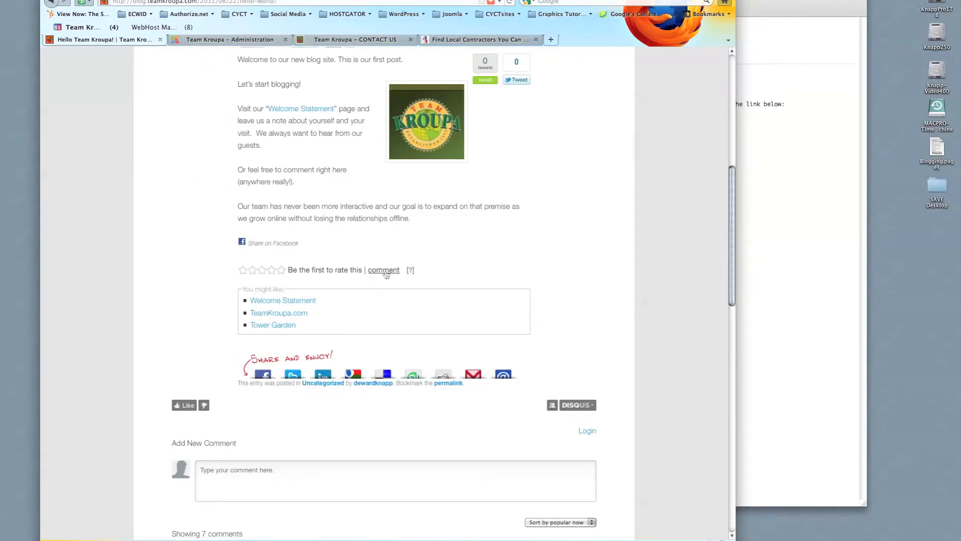
{"action": "mouse_move", "coordinate": [304, 393]}
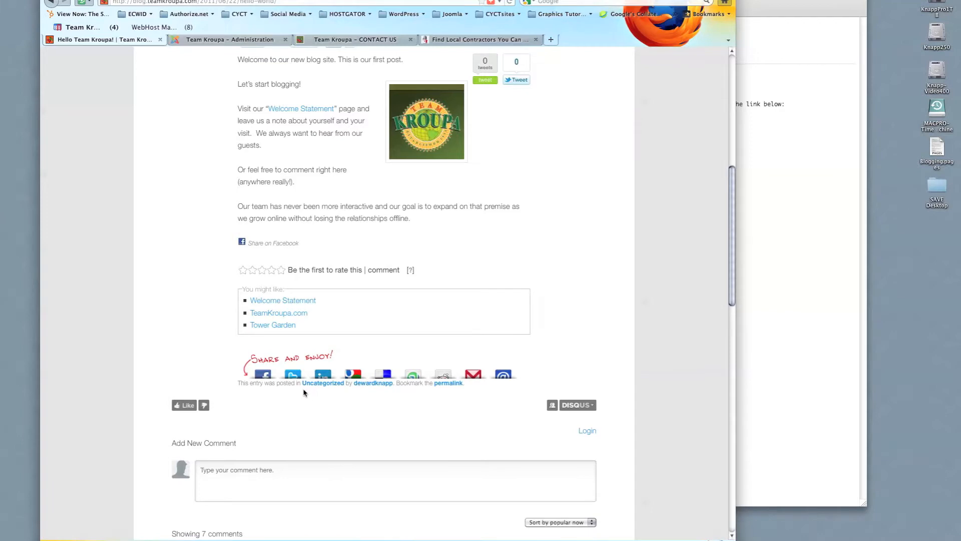
{"action": "mouse_move", "coordinate": [578, 415]}
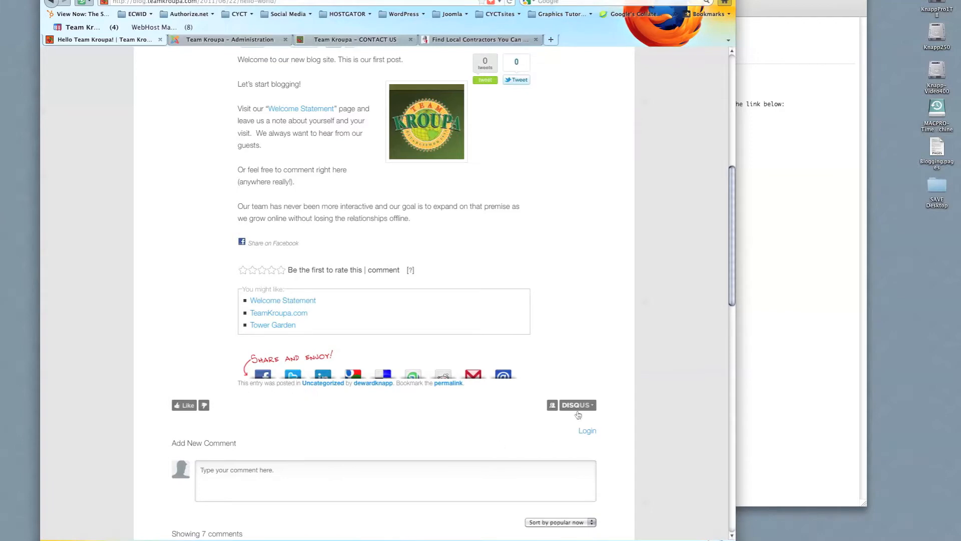
Sign in to Disqus as wordpressexam through the DISQUS dropdown's Login form
{"action": "left_click", "coordinate": [577, 405]}
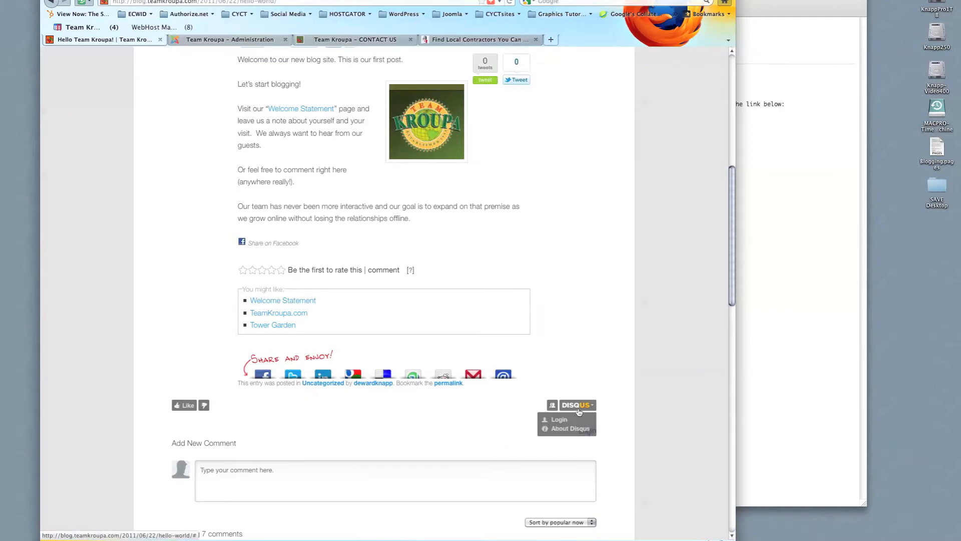
{"action": "mouse_move", "coordinate": [562, 419]}
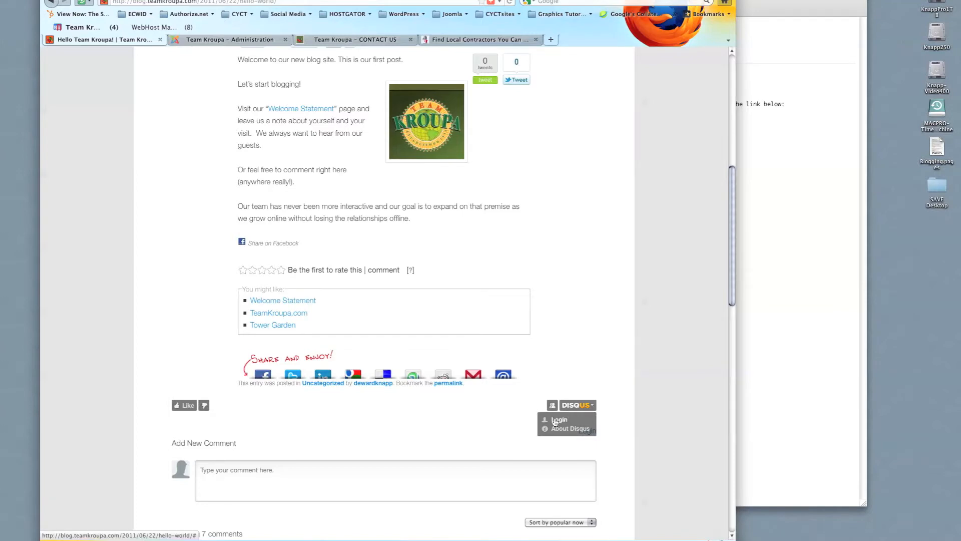
{"action": "left_click", "coordinate": [559, 420]}
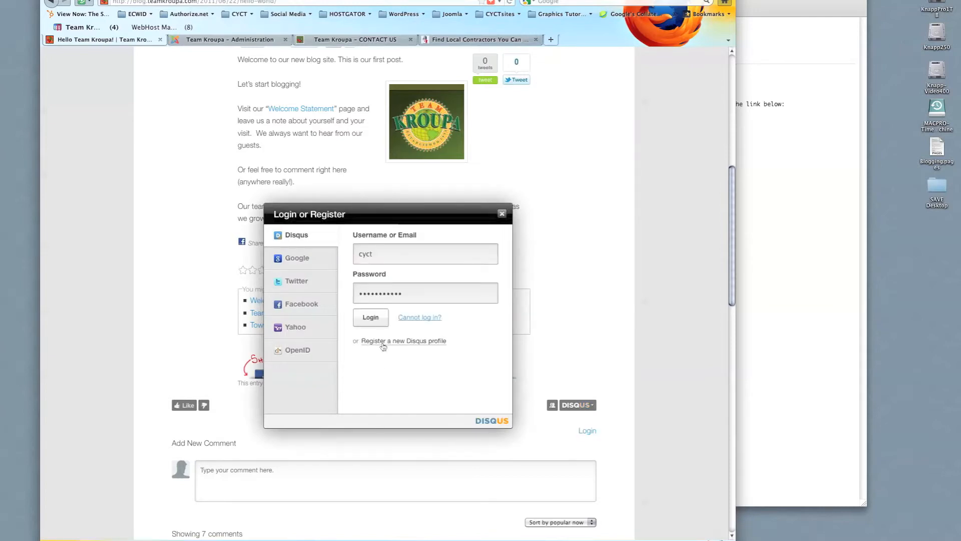
{"action": "mouse_move", "coordinate": [453, 347]}
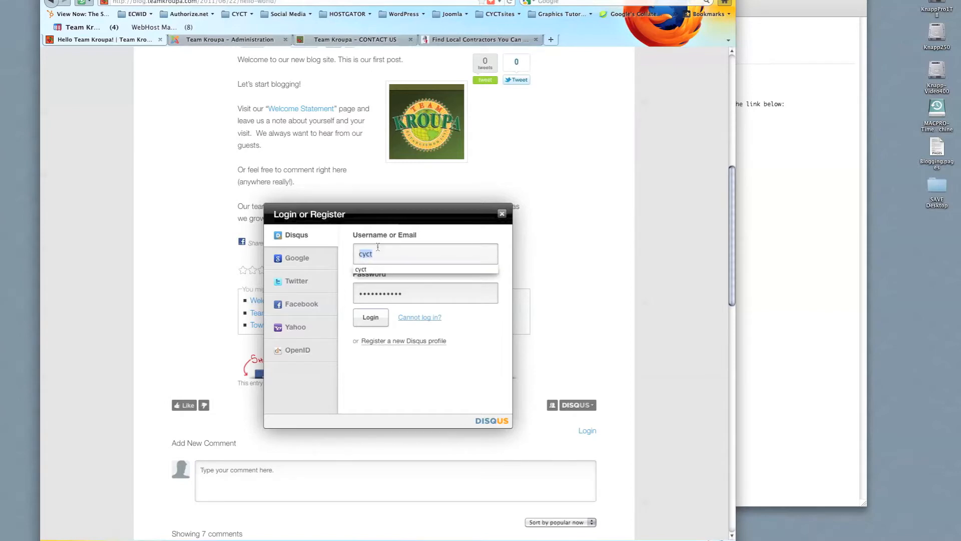
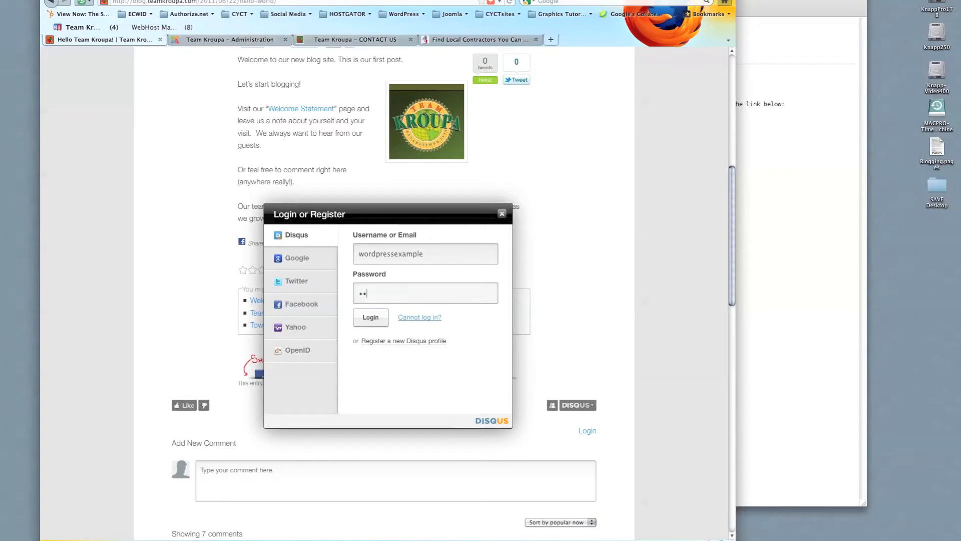
{"action": "left_click", "coordinate": [370, 318]}
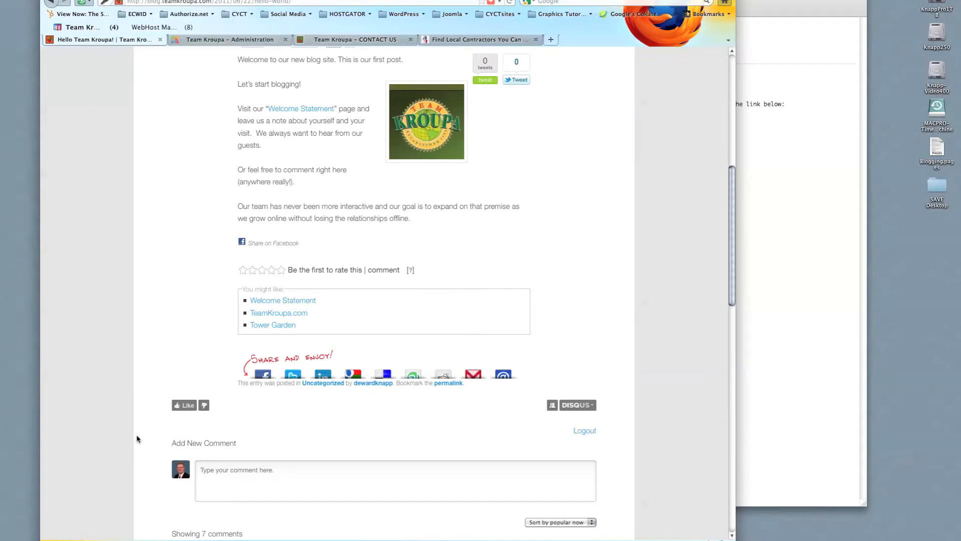
Open Edit Profile from the DISQUS account dropdown below the post
{"action": "scroll", "scroll_direction": "down", "scroll_amount": 3}
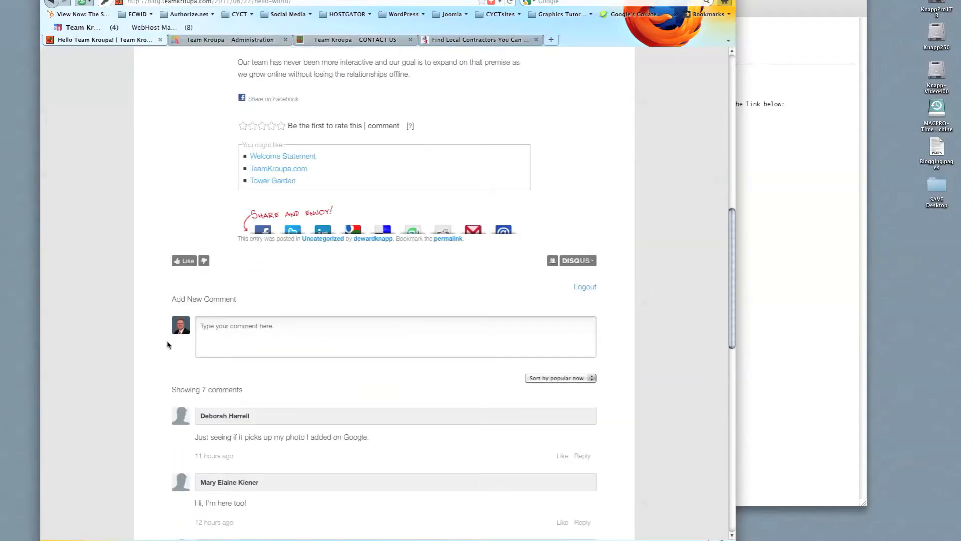
{"action": "left_click", "coordinate": [578, 261]}
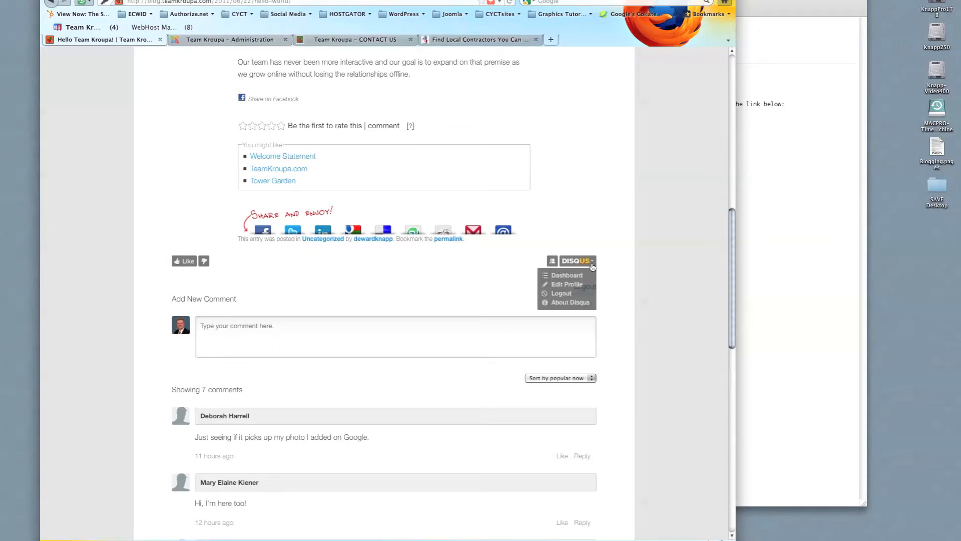
{"action": "mouse_move", "coordinate": [559, 306]}
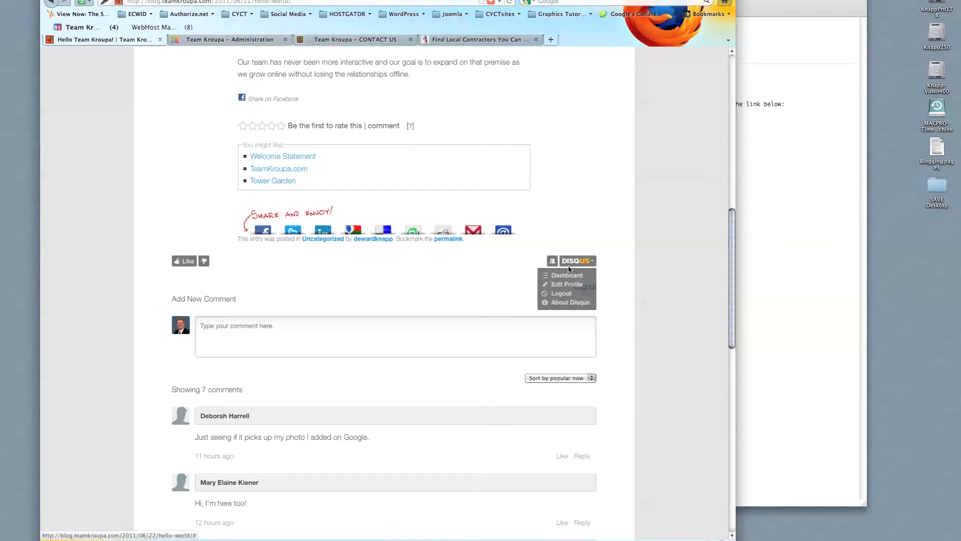
{"action": "mouse_move", "coordinate": [562, 280]}
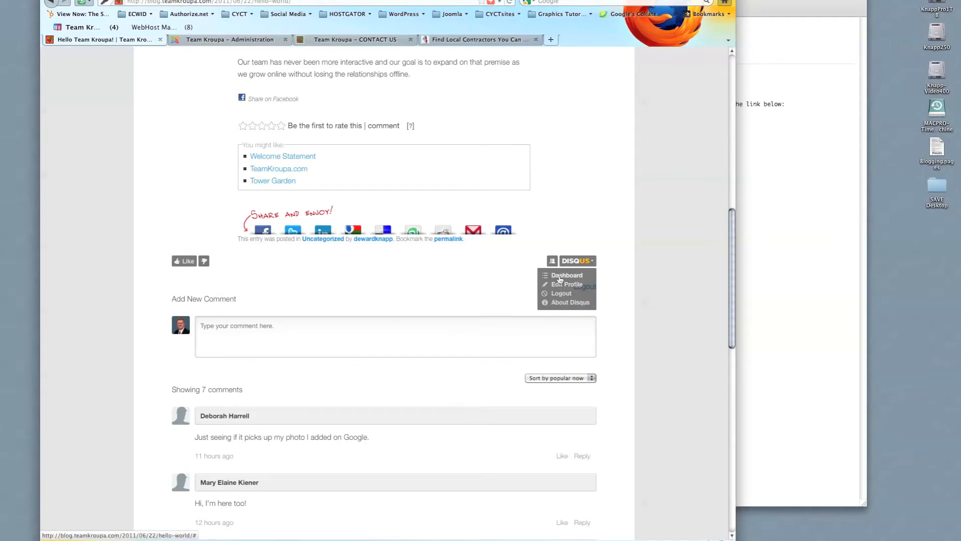
{"action": "mouse_move", "coordinate": [559, 284]}
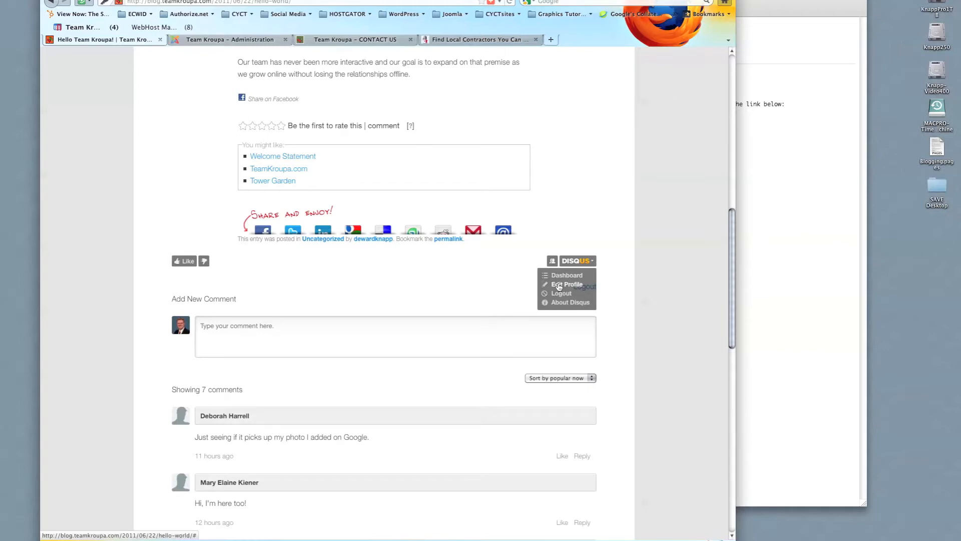
{"action": "left_click", "coordinate": [567, 284]}
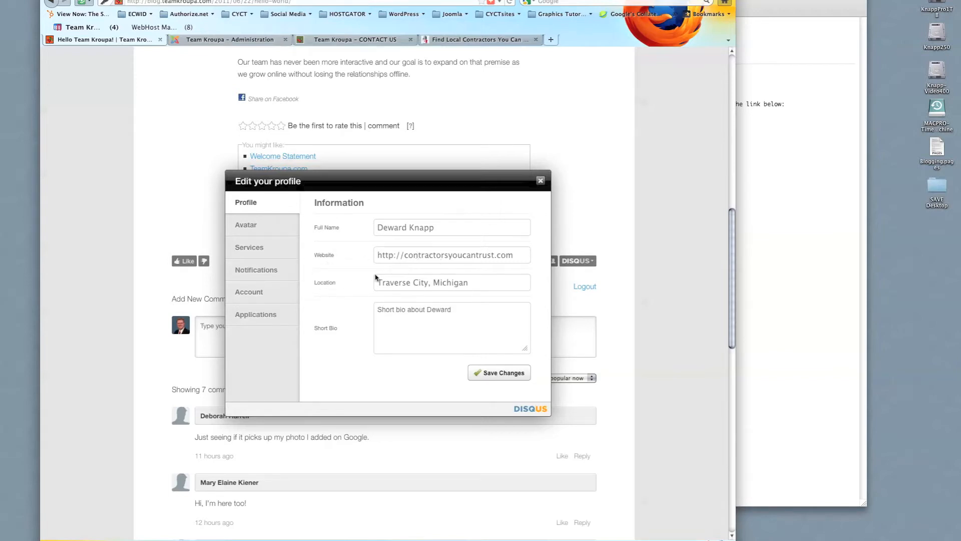
{"action": "mouse_move", "coordinate": [333, 350]}
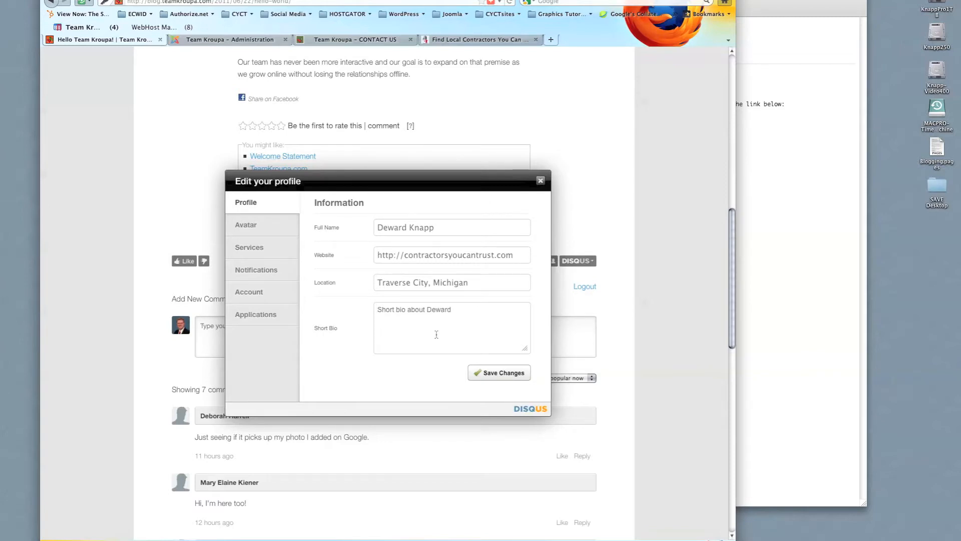
Upload a business photo from the computer as the avatar and save the crop
{"action": "left_click", "coordinate": [245, 224]}
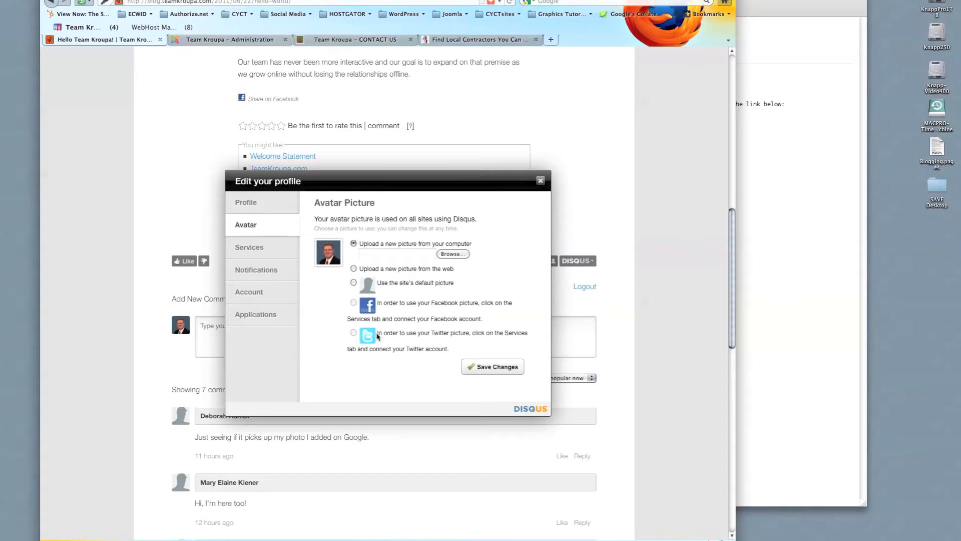
{"action": "mouse_move", "coordinate": [361, 353]}
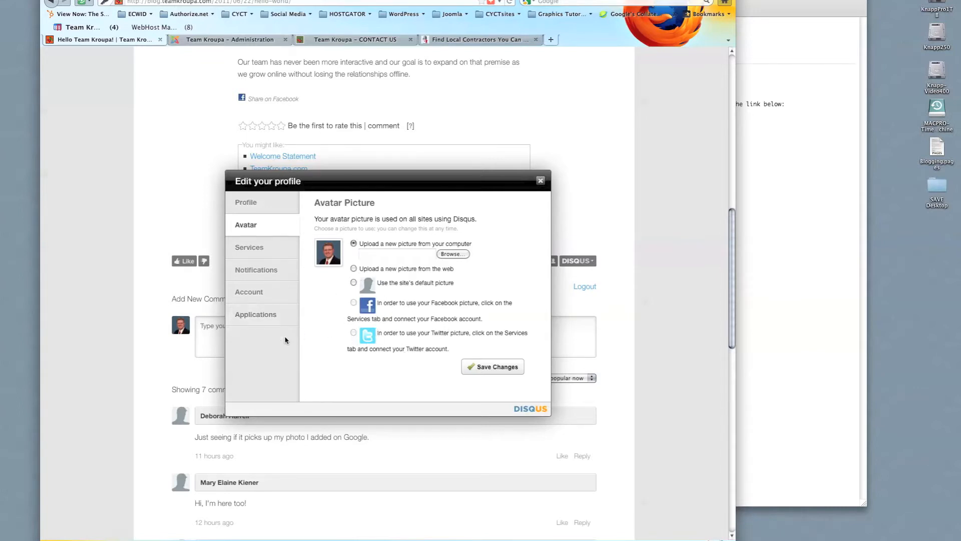
{"action": "mouse_move", "coordinate": [371, 284]}
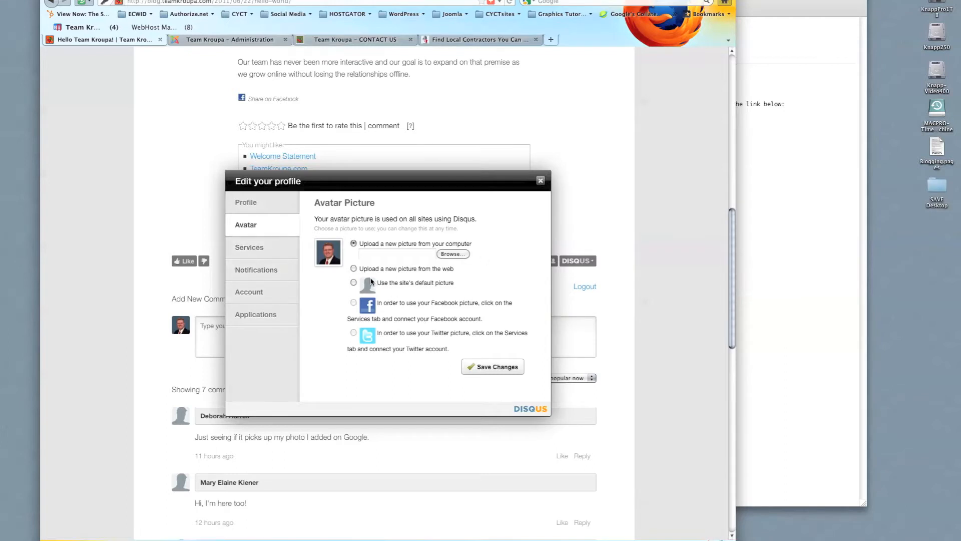
{"action": "mouse_move", "coordinate": [407, 294]}
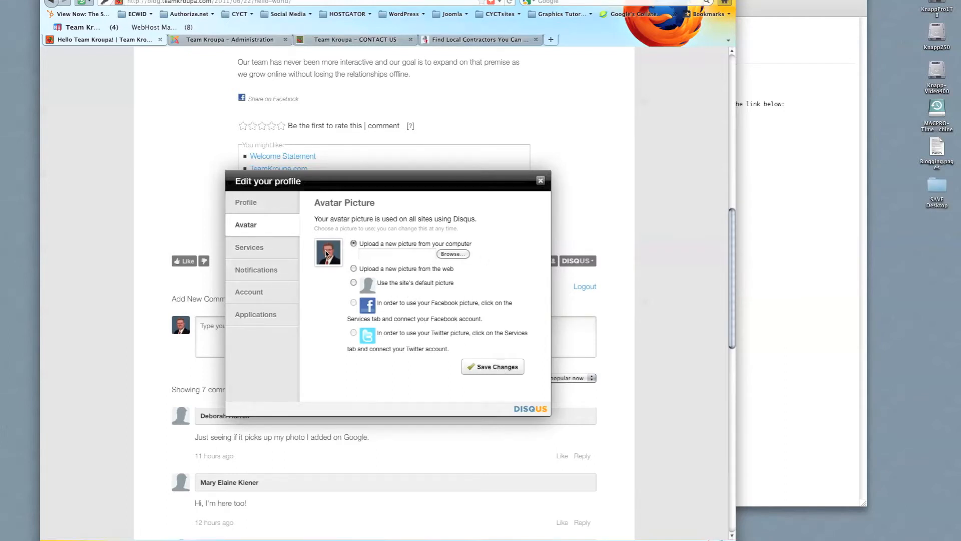
{"action": "left_click", "coordinate": [452, 254]}
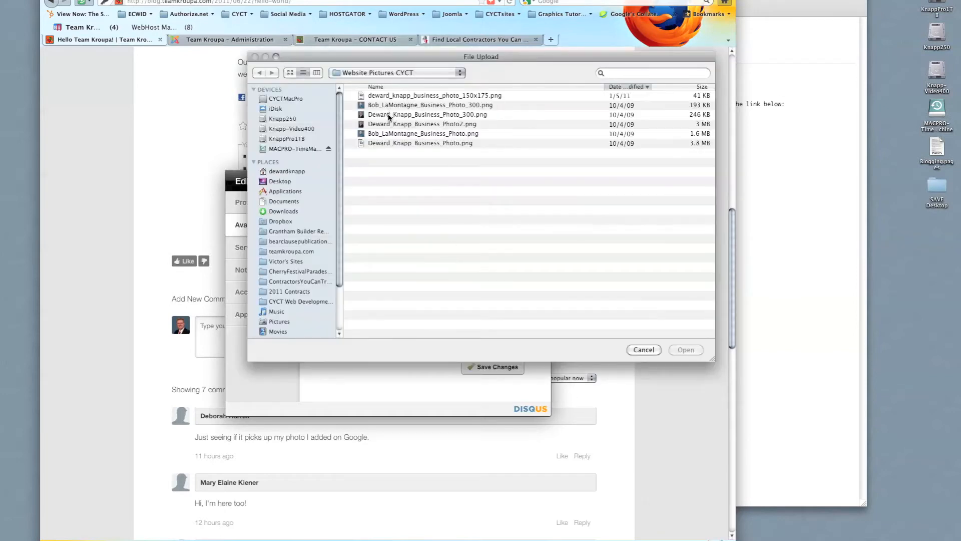
{"action": "left_click", "coordinate": [644, 349]}
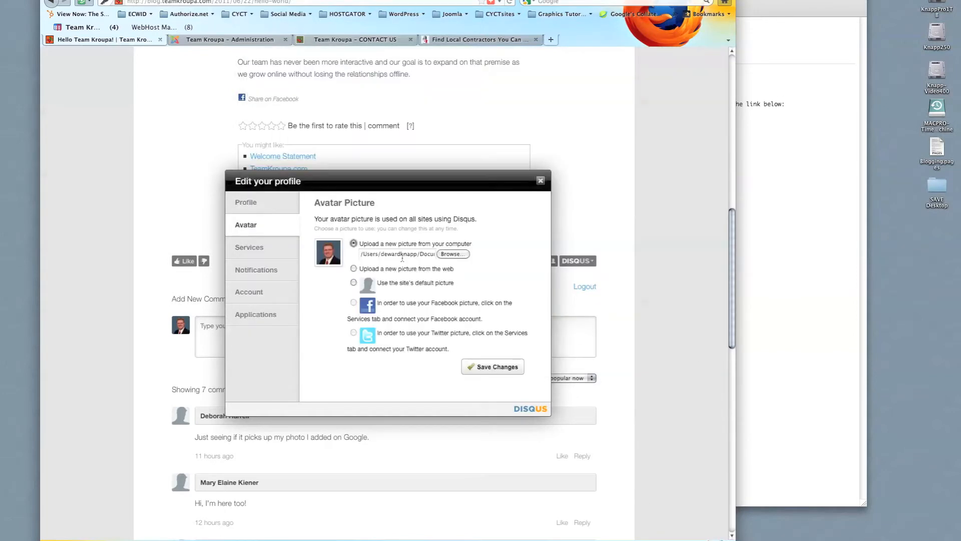
{"action": "left_click", "coordinate": [492, 367]}
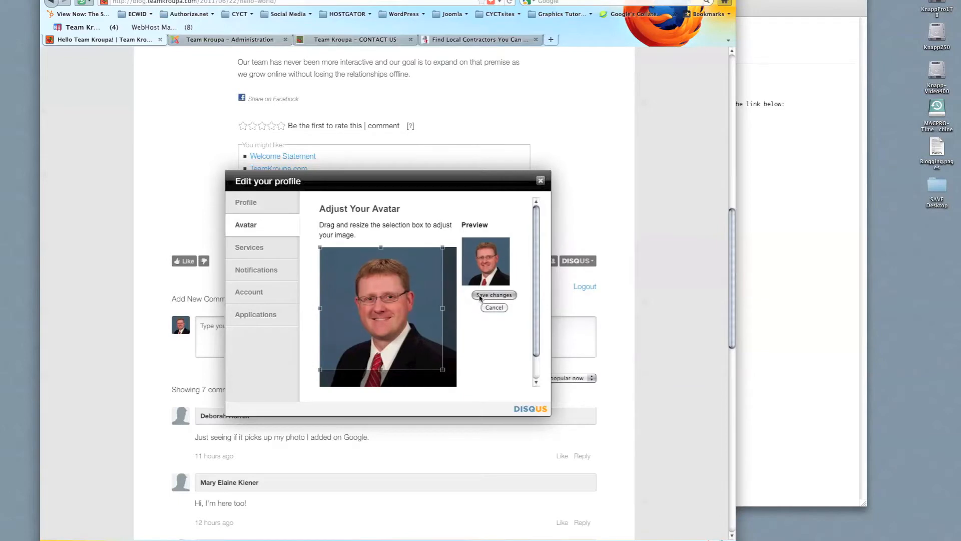
{"action": "left_click", "coordinate": [494, 295]}
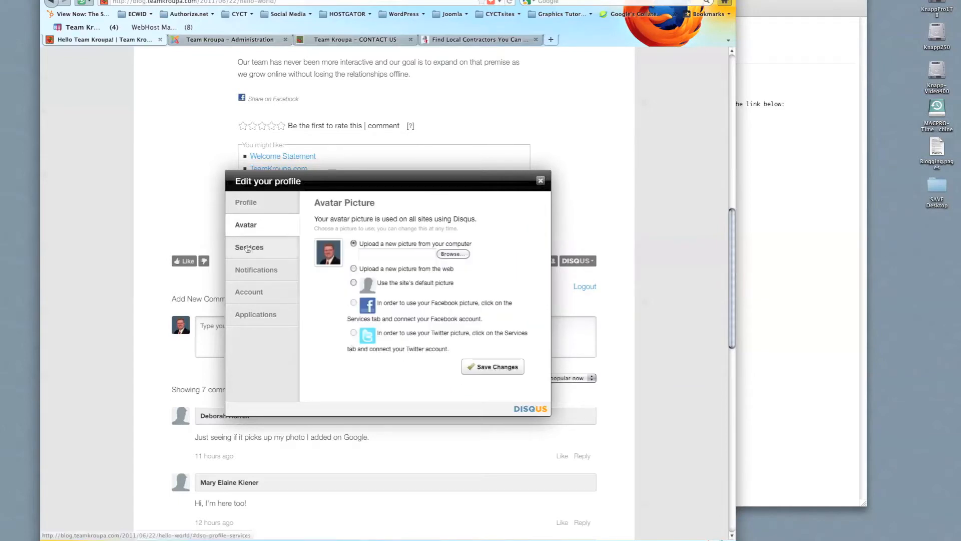
Open the Services settings and scroll My Services to the WordPress connect form
{"action": "left_click", "coordinate": [249, 247]}
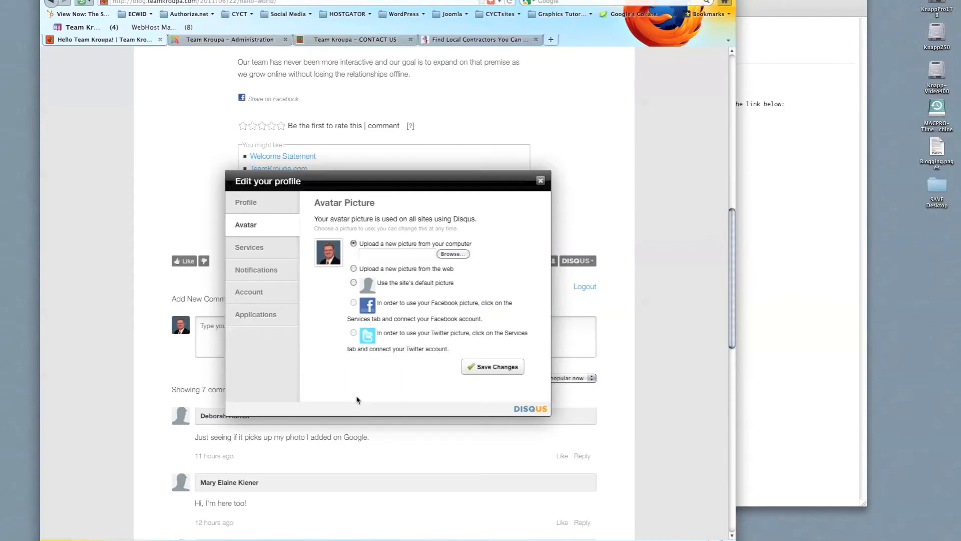
{"action": "left_click", "coordinate": [248, 247]}
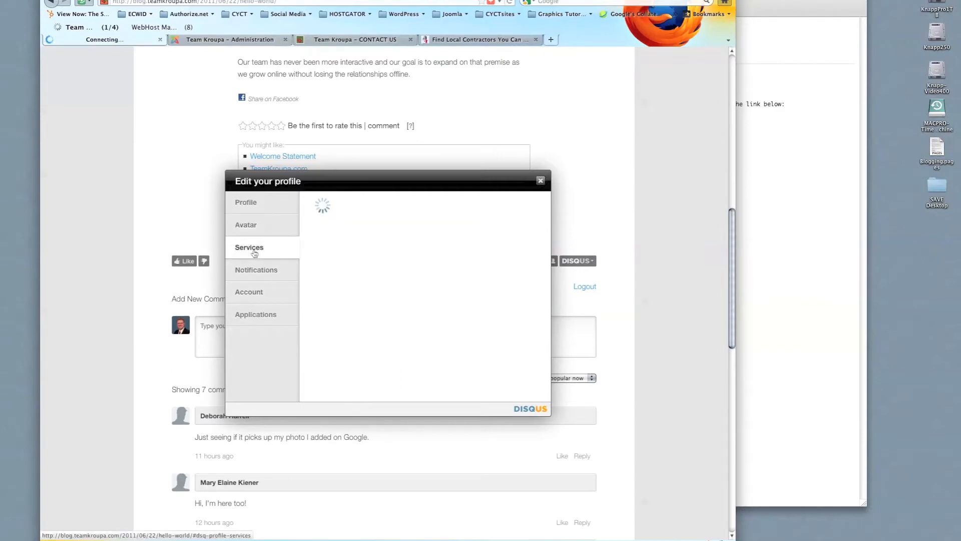
{"action": "left_click", "coordinate": [249, 247]}
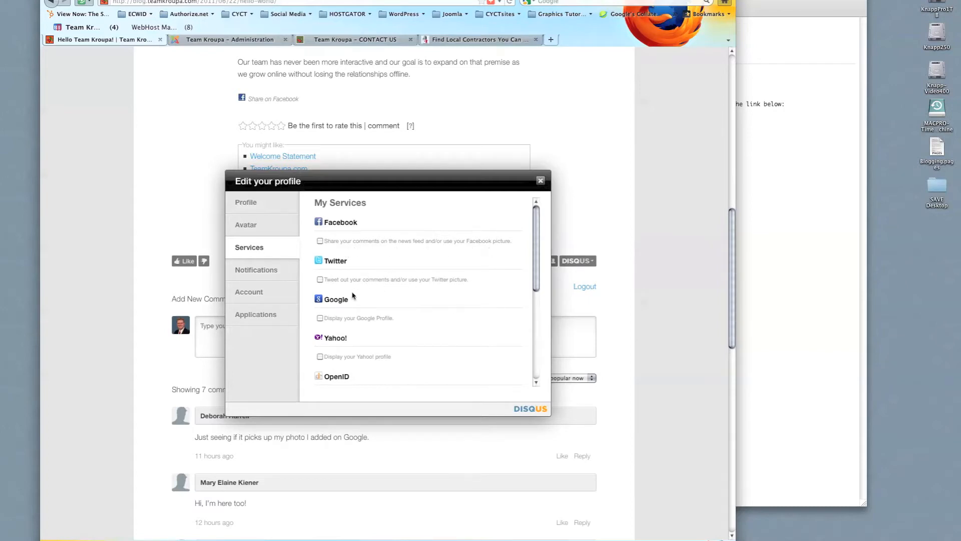
{"action": "scroll", "scroll_direction": "down", "scroll_amount": 3}
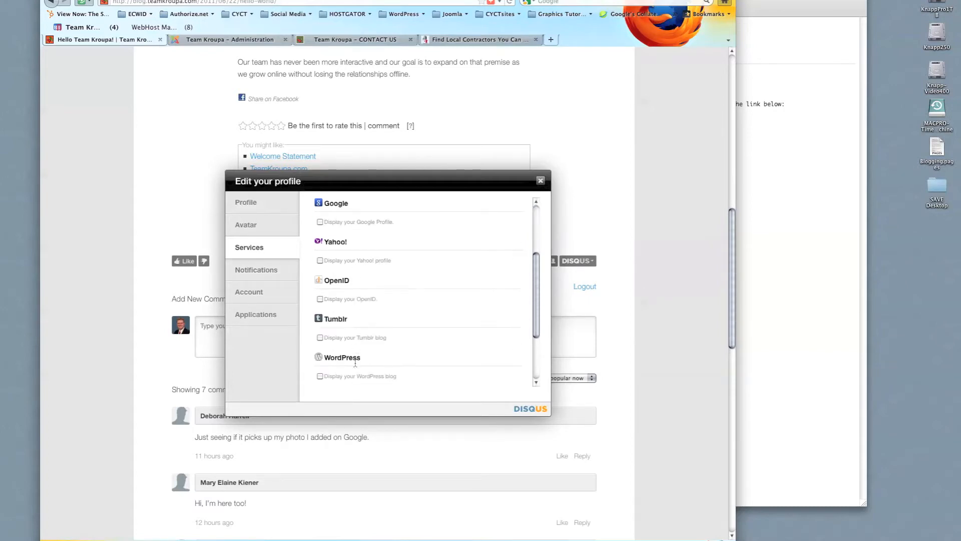
{"action": "scroll", "scroll_direction": "down", "scroll_amount": 3}
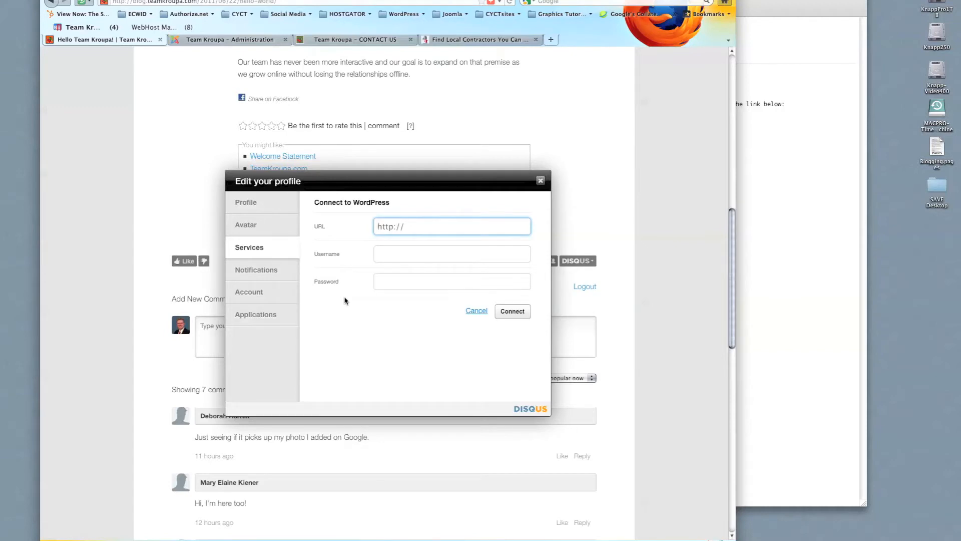
{"action": "mouse_move", "coordinate": [262, 270]}
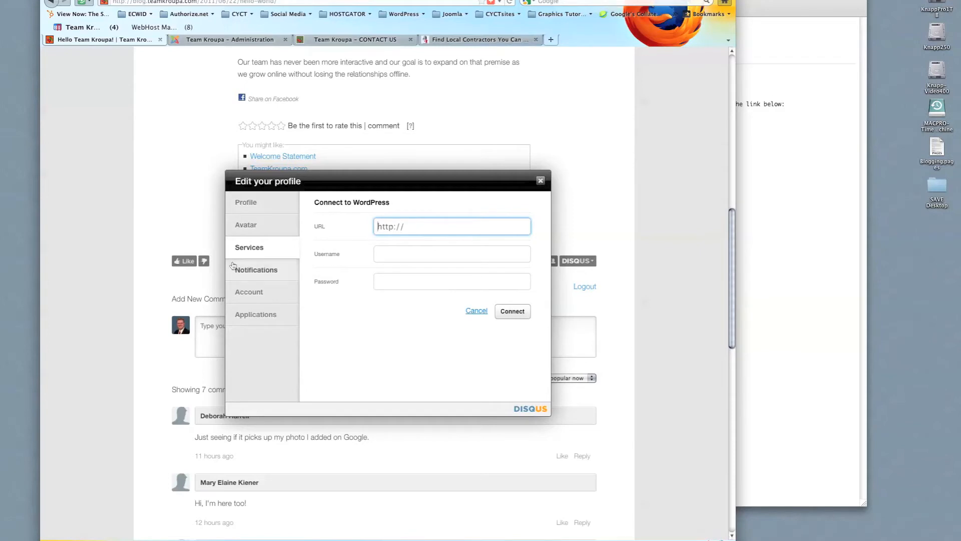
Turn on 'Subscribe to threads that I comment on' and save the notification settings
{"action": "left_click", "coordinate": [256, 270]}
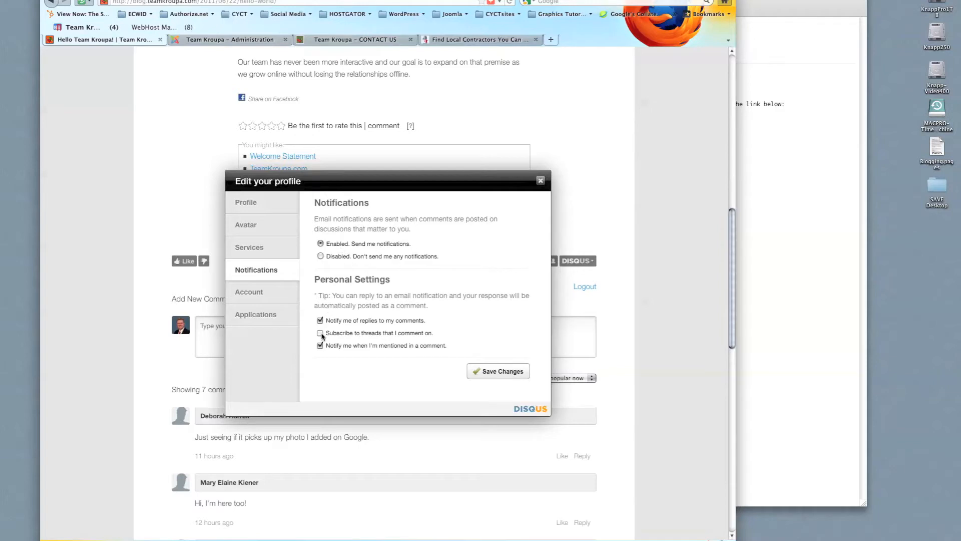
{"action": "left_click", "coordinate": [321, 332]}
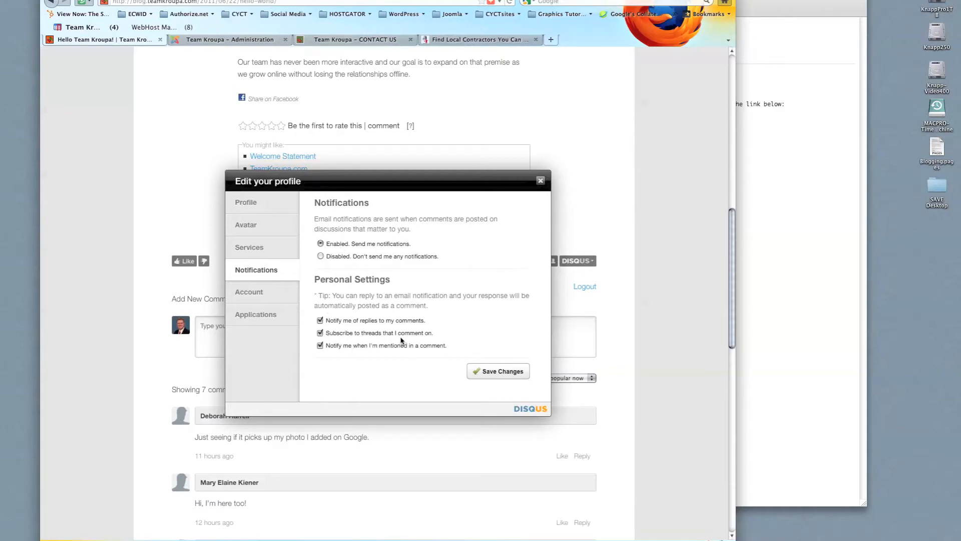
{"action": "mouse_move", "coordinate": [446, 379]}
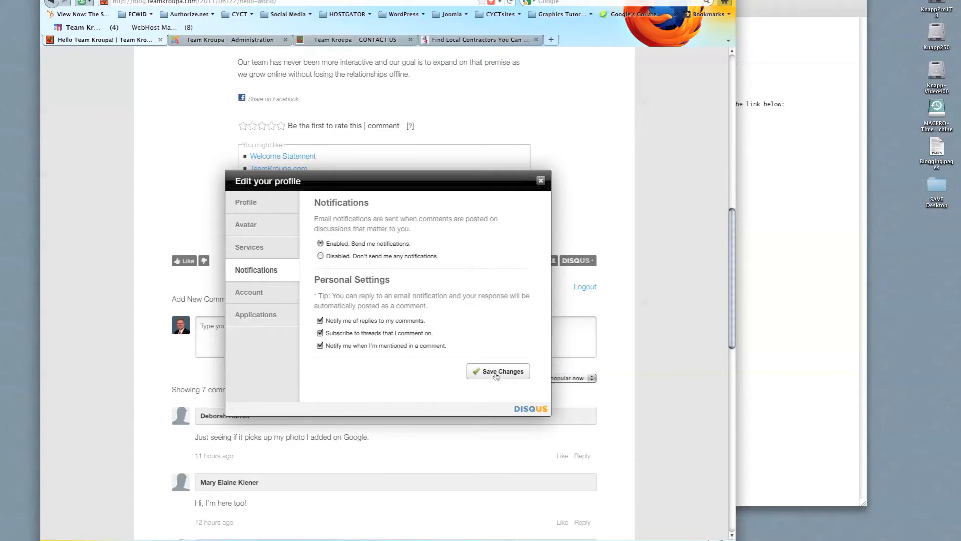
{"action": "left_click", "coordinate": [498, 371]}
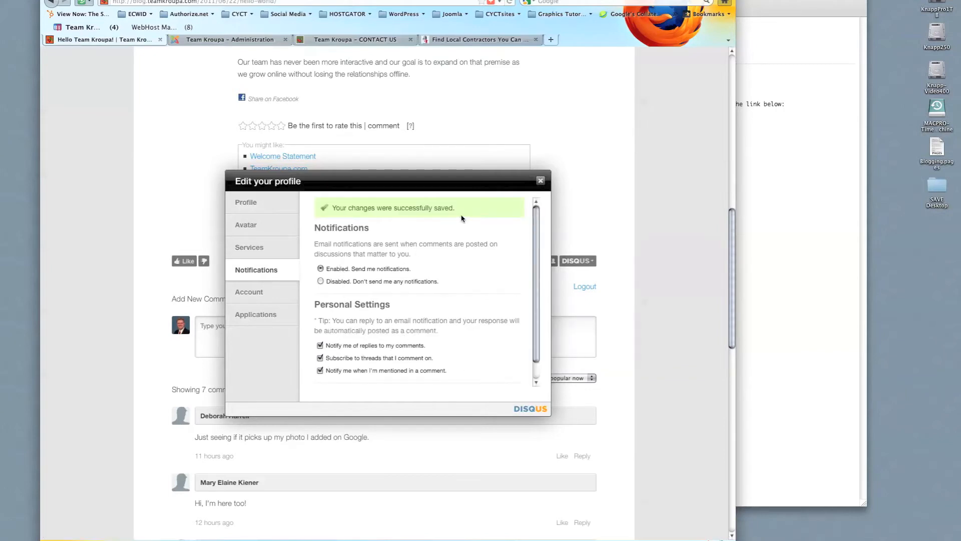
{"action": "left_click", "coordinate": [249, 292]}
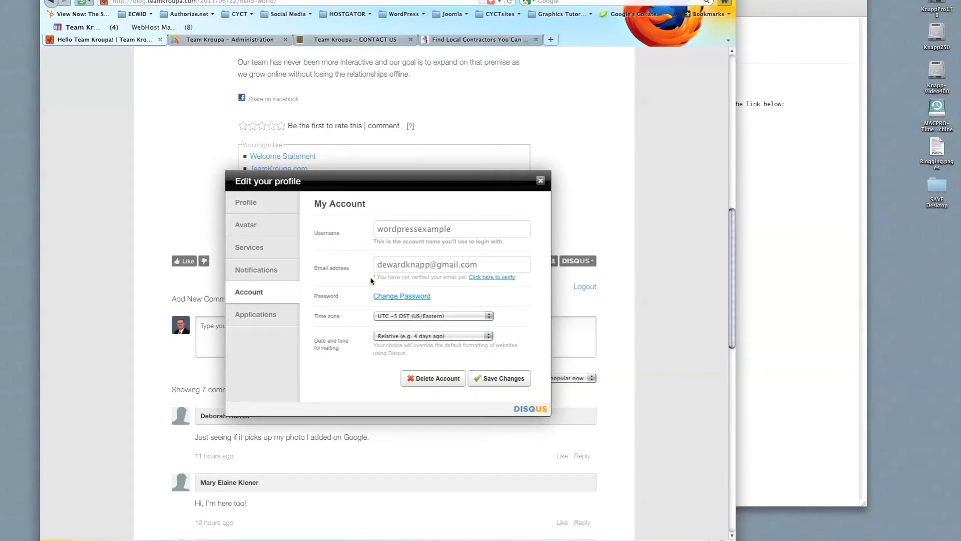
{"action": "mouse_move", "coordinate": [501, 279]}
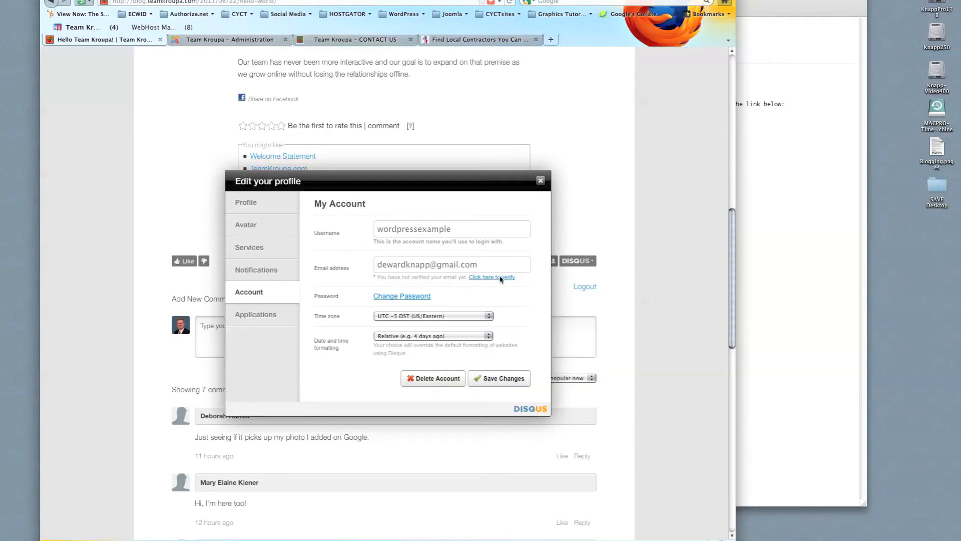
Send a new verification link to the account's email address
{"action": "left_click", "coordinate": [491, 277]}
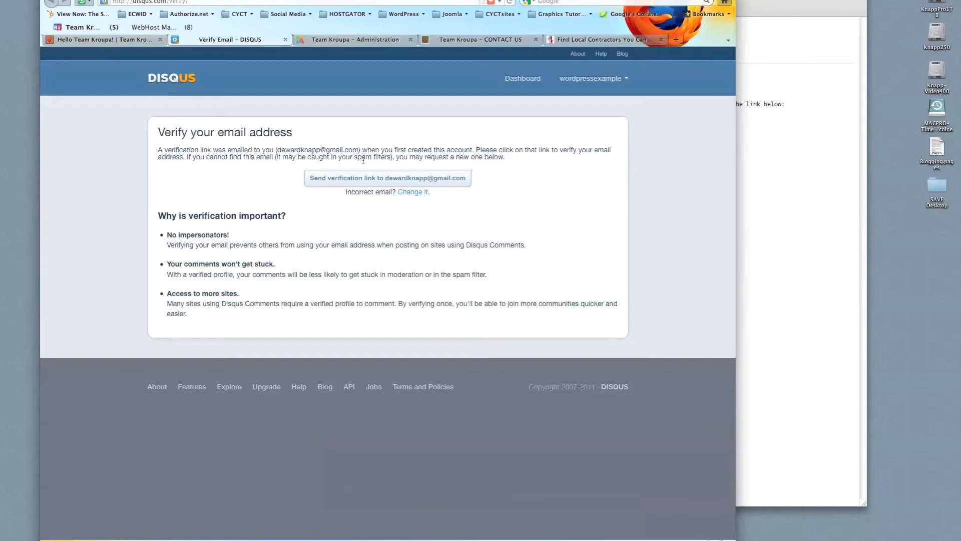
{"action": "mouse_move", "coordinate": [325, 182]}
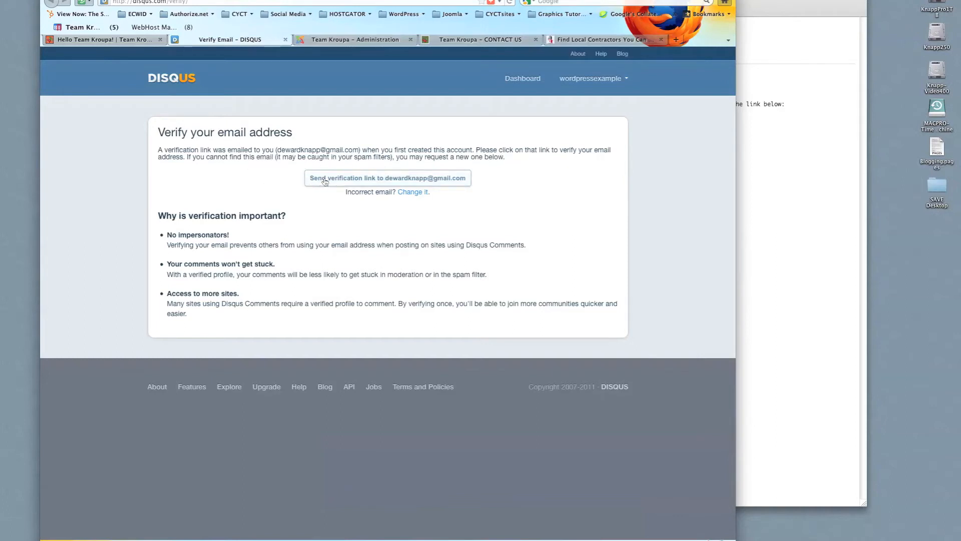
{"action": "left_click", "coordinate": [390, 177]}
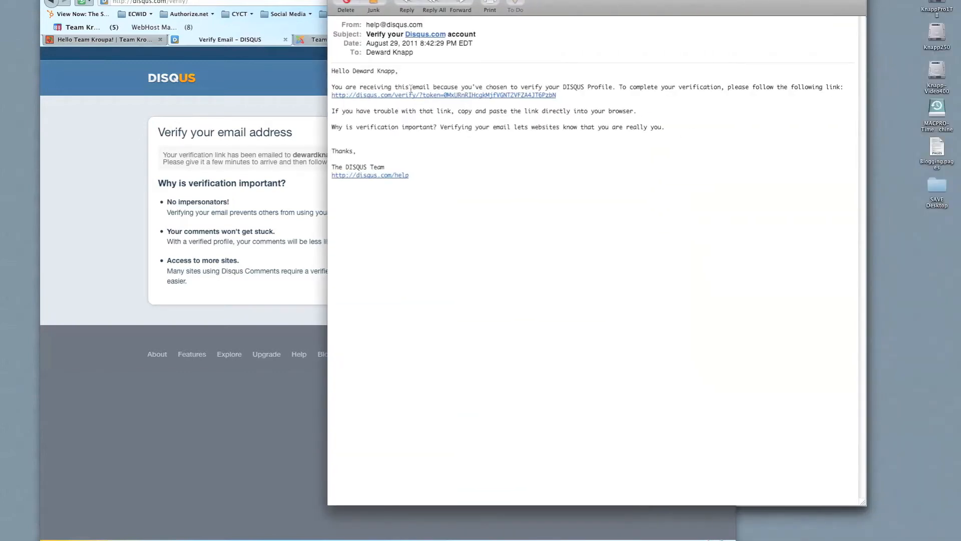
{"action": "mouse_move", "coordinate": [601, 95]}
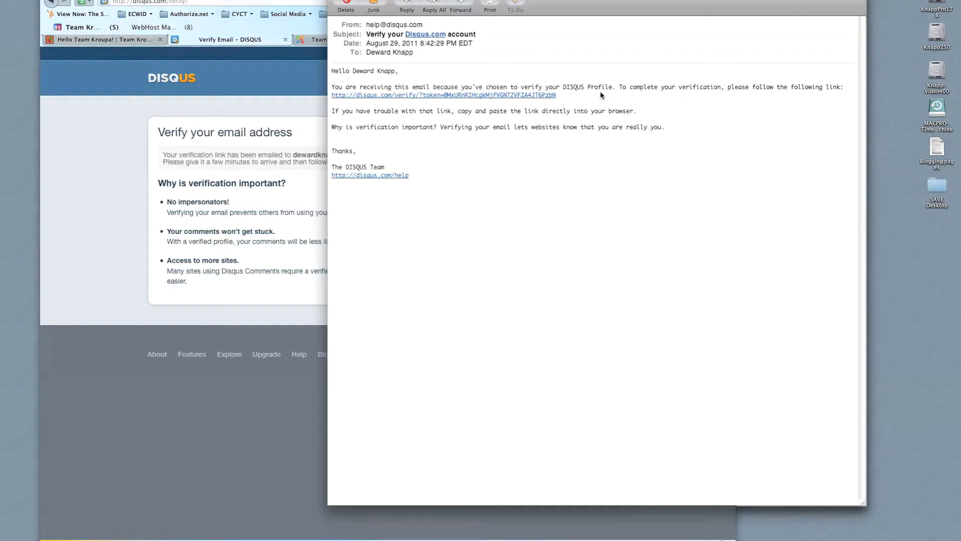
{"action": "mouse_move", "coordinate": [360, 98]}
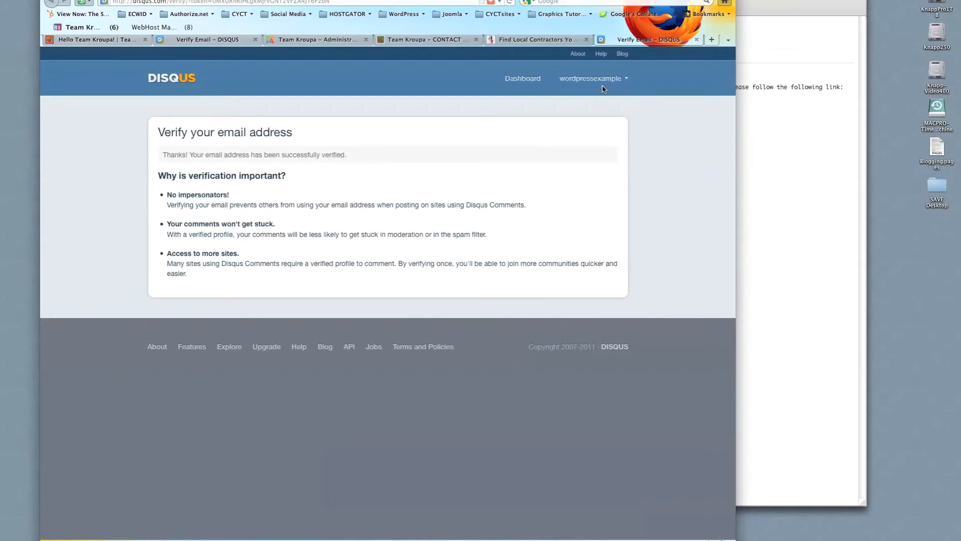
Open the username account options on the email-verified confirmation page
{"action": "left_click", "coordinate": [590, 78]}
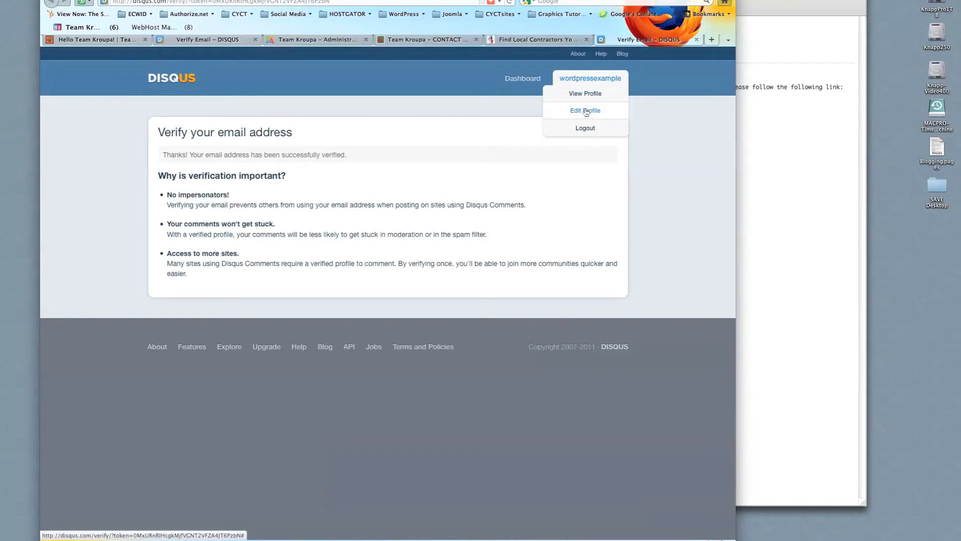
{"action": "mouse_move", "coordinate": [585, 130]}
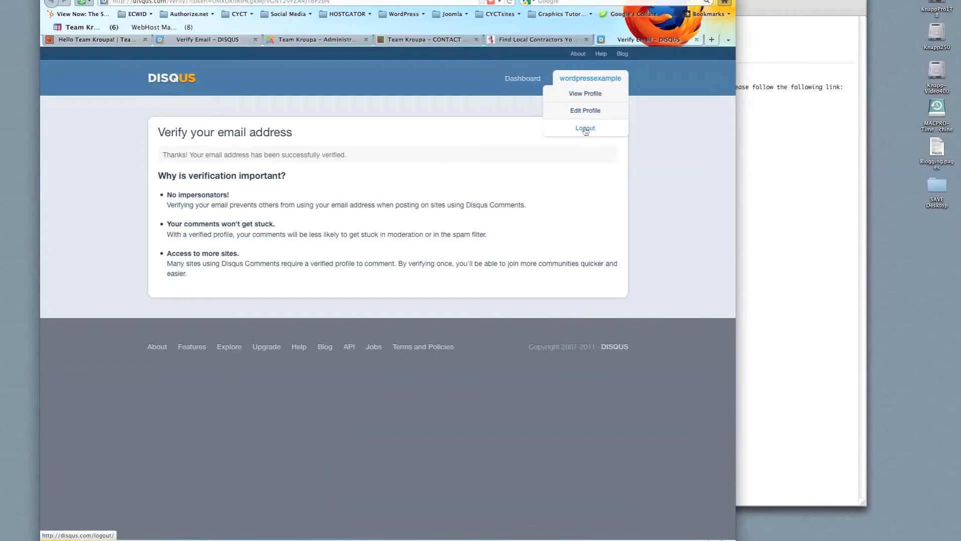
Log out of Disqus and return to the Hello Team Kroupa blog post tab
{"action": "left_click", "coordinate": [585, 128]}
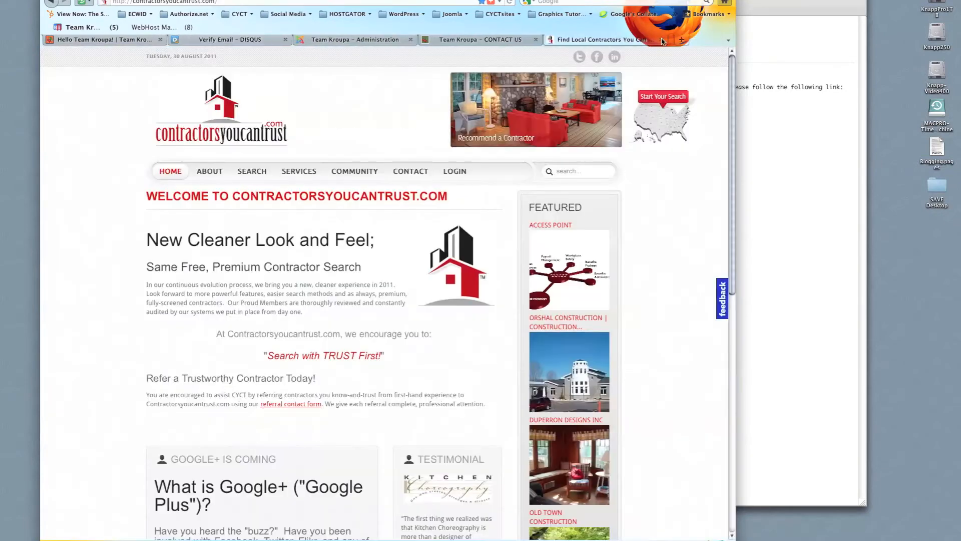
{"action": "left_click", "coordinate": [354, 40]}
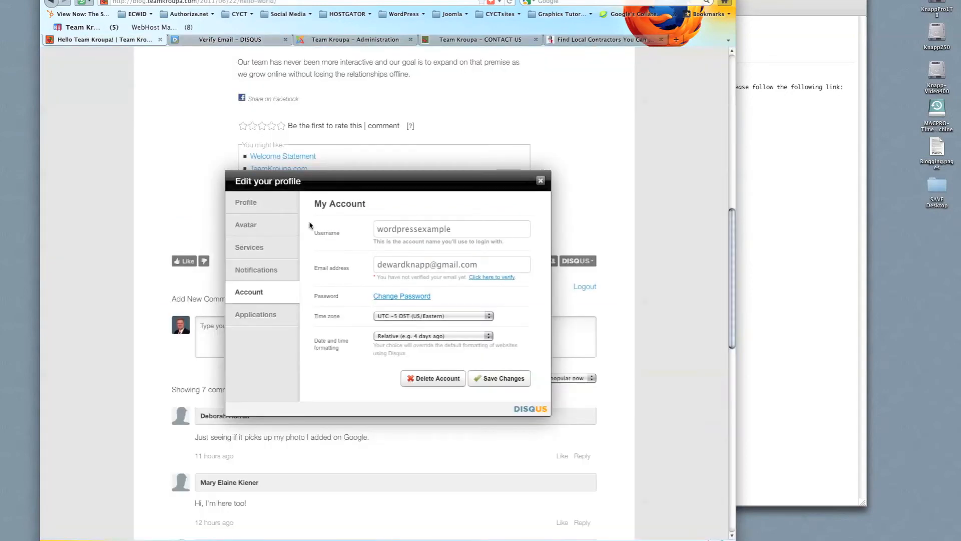
Close the Edit your profile dialog and reload the blog post page
{"action": "left_click", "coordinate": [540, 181]}
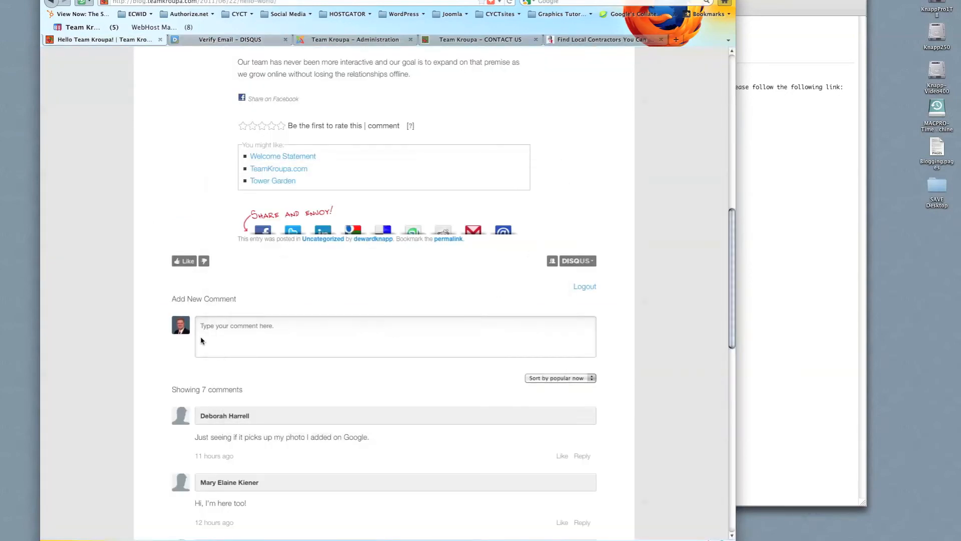
{"action": "left_click", "coordinate": [577, 261]}
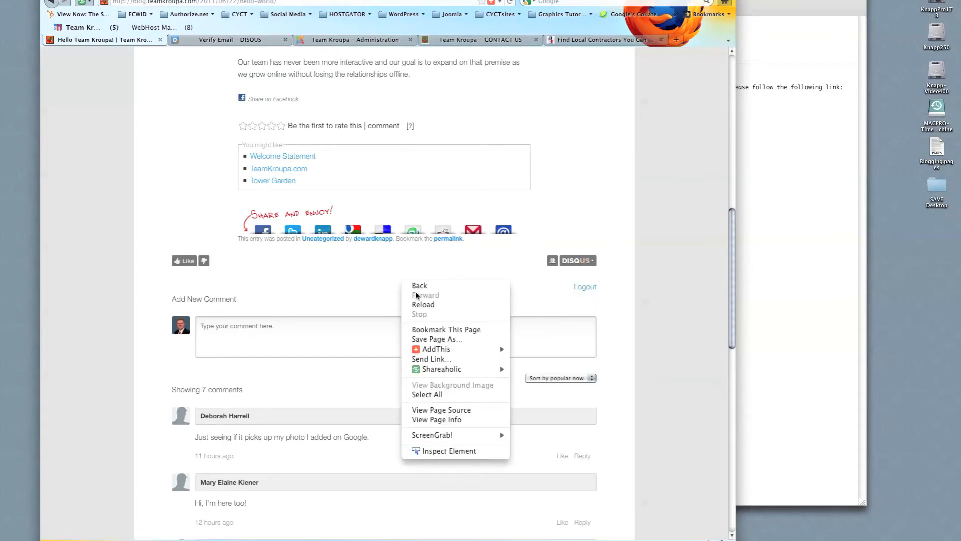
{"action": "left_click", "coordinate": [423, 304]}
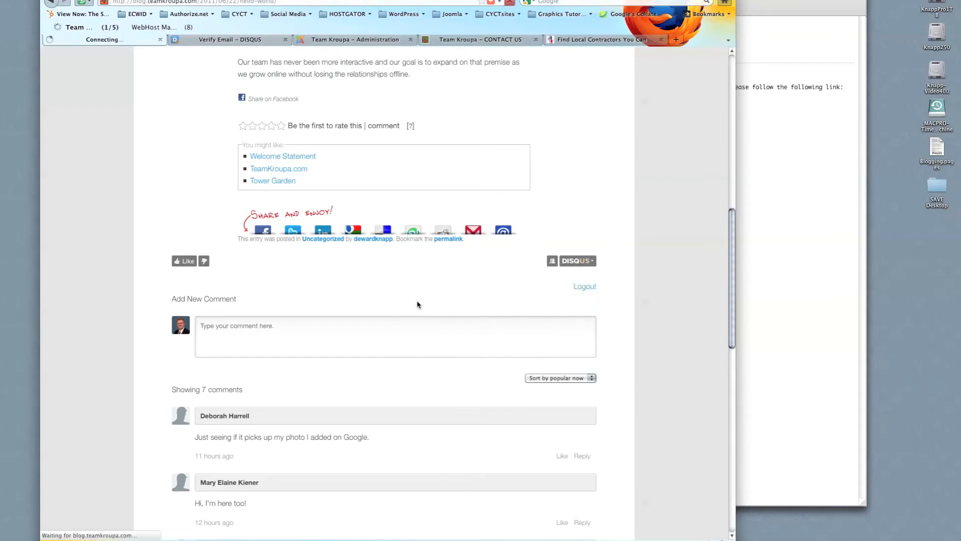
{"action": "mouse_move", "coordinate": [410, 303]}
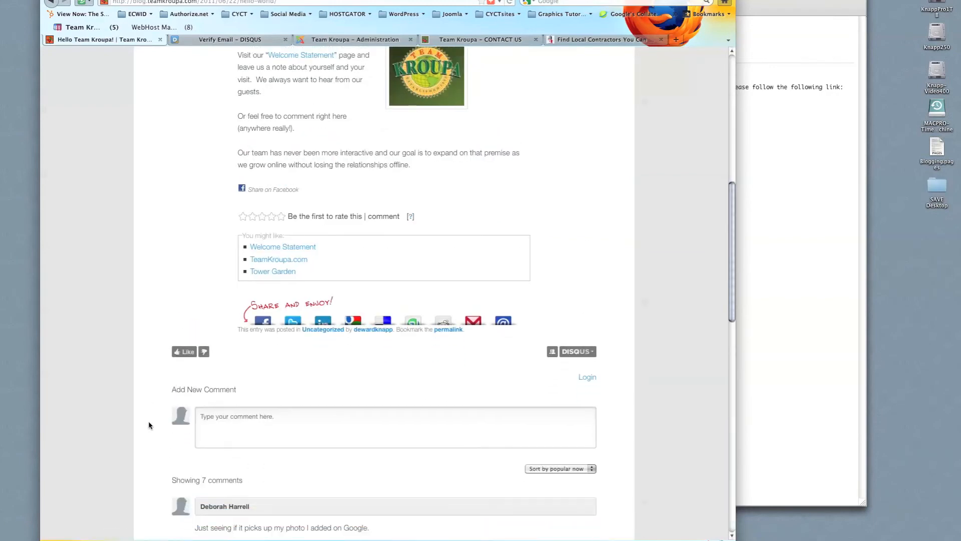
Log back in to Disqus through the DISQUS dropdown's Login form with the account credentials
{"action": "left_click", "coordinate": [575, 352]}
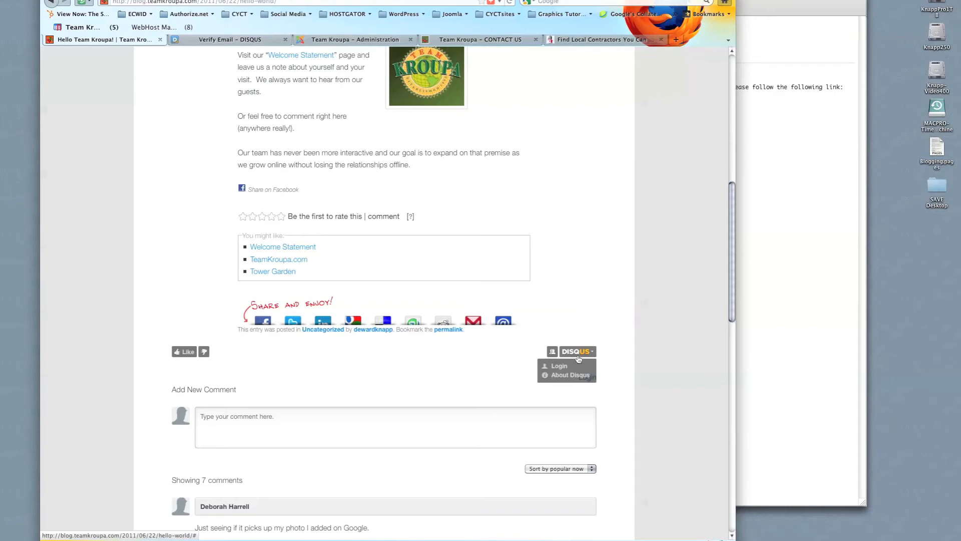
{"action": "left_click", "coordinate": [560, 366]}
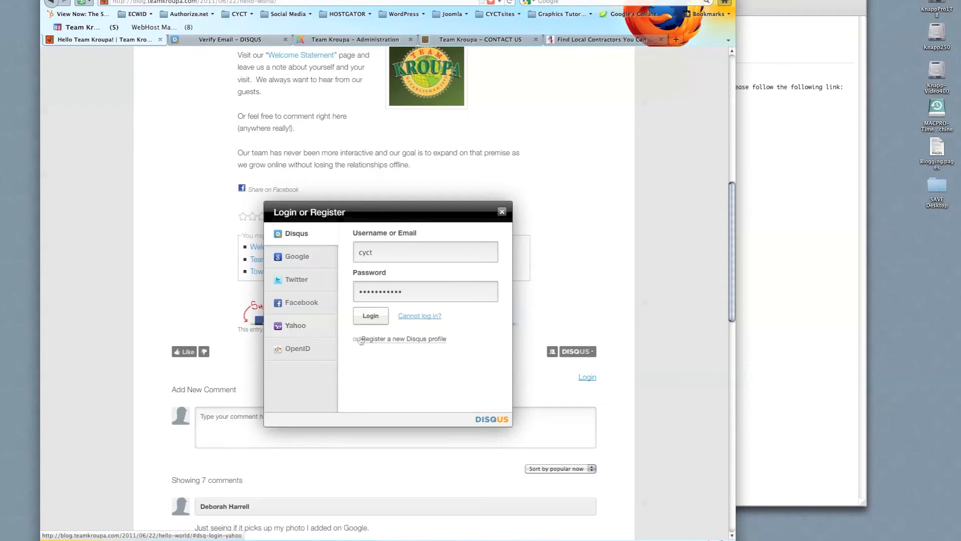
{"action": "left_click", "coordinate": [424, 252]}
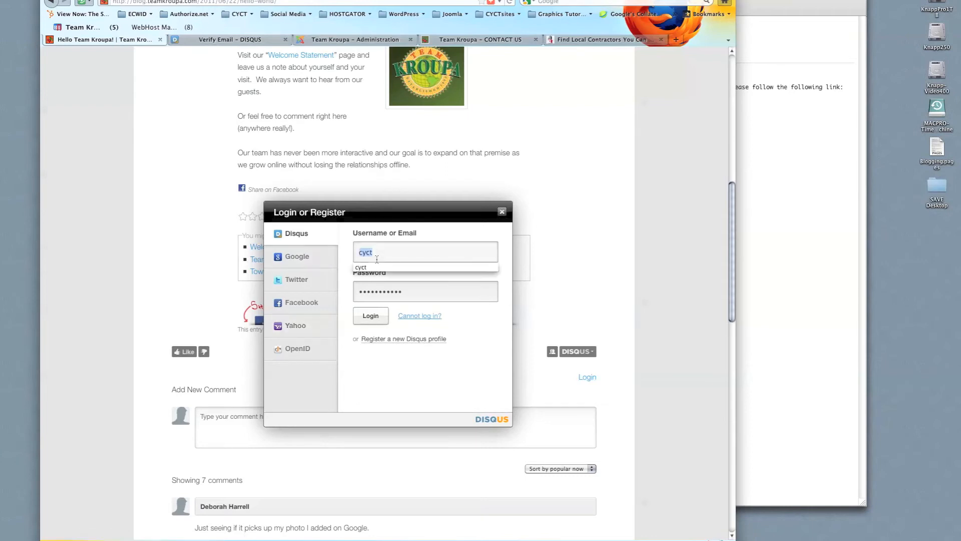
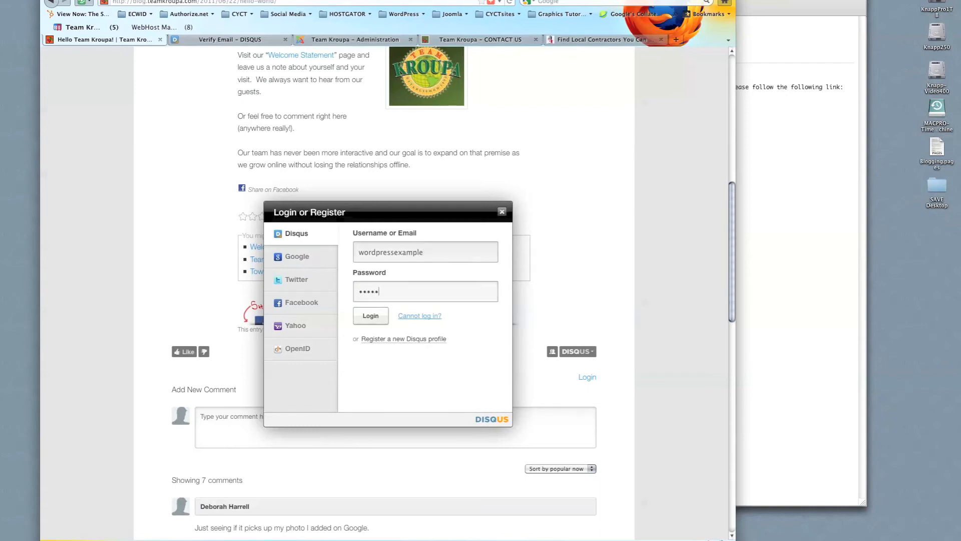
{"action": "left_click", "coordinate": [370, 316]}
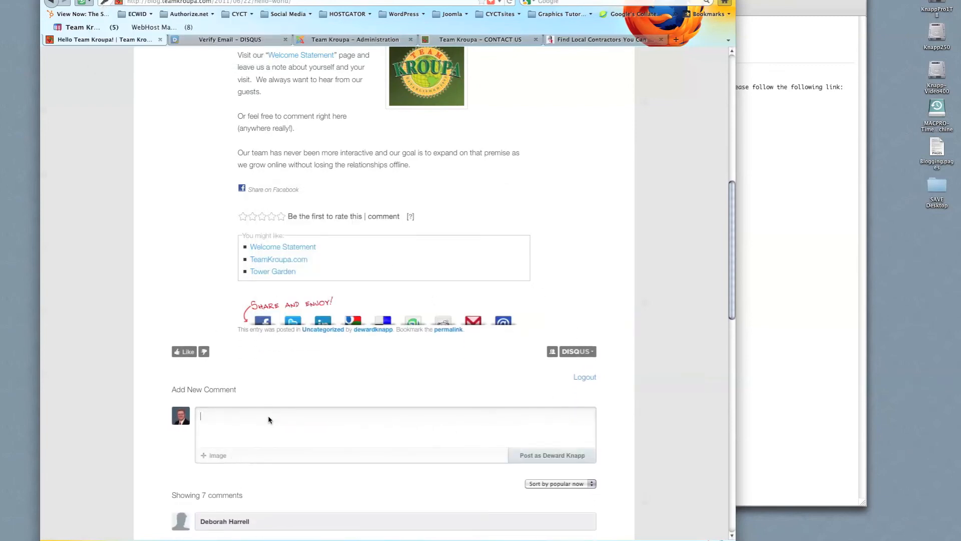
Post 'Here is my first comment with my DISQUS profile setup!' with motivationTrophy.jpg attached
{"action": "type", "text": "Here is my"}
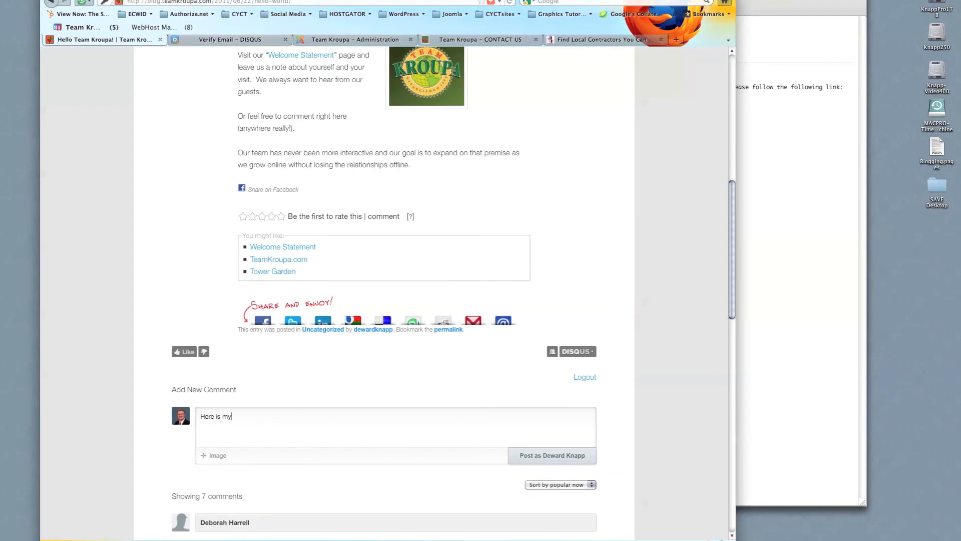
{"action": "type", "text": "first comment with"}
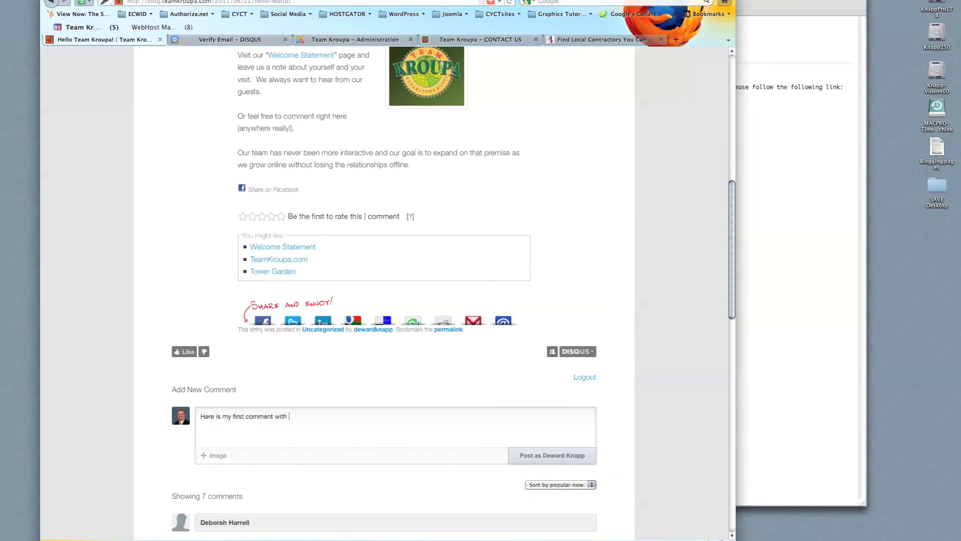
{"action": "type", "text": "my DISQUS profile"}
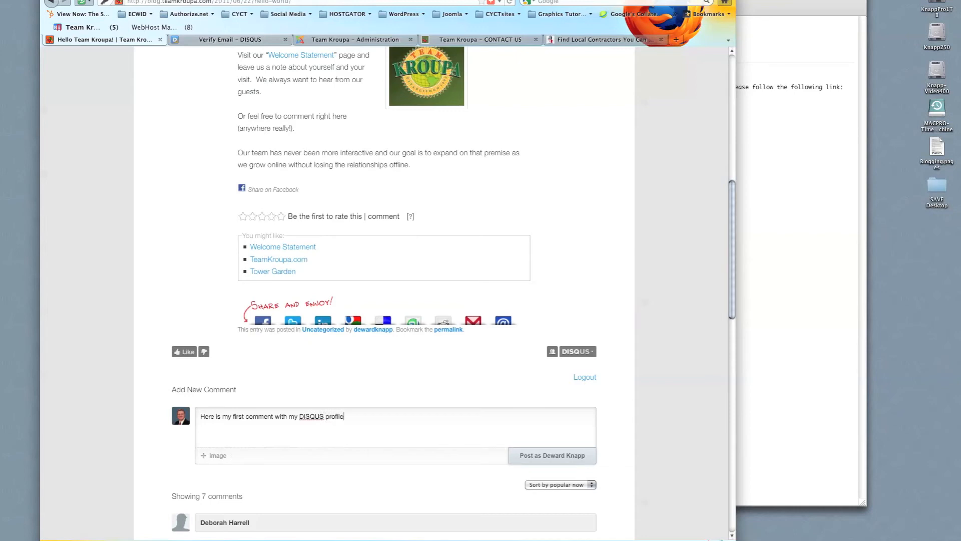
{"action": "type", "text": "setup!"}
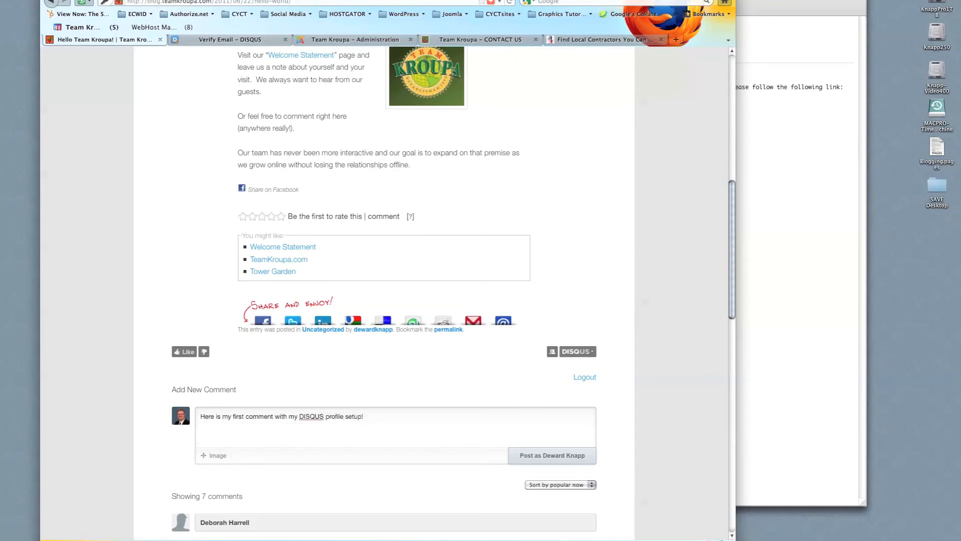
{"action": "left_click", "coordinate": [213, 455]}
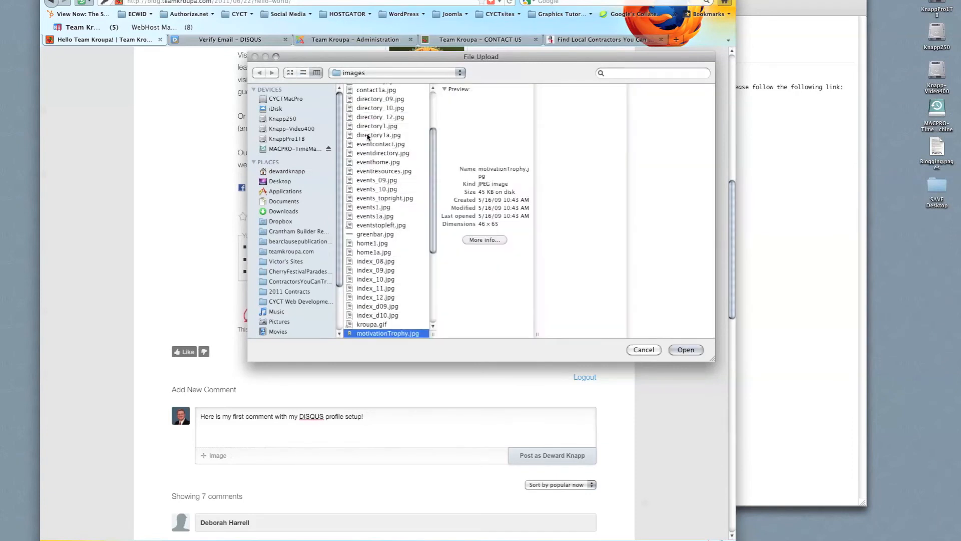
{"action": "left_click", "coordinate": [686, 349]}
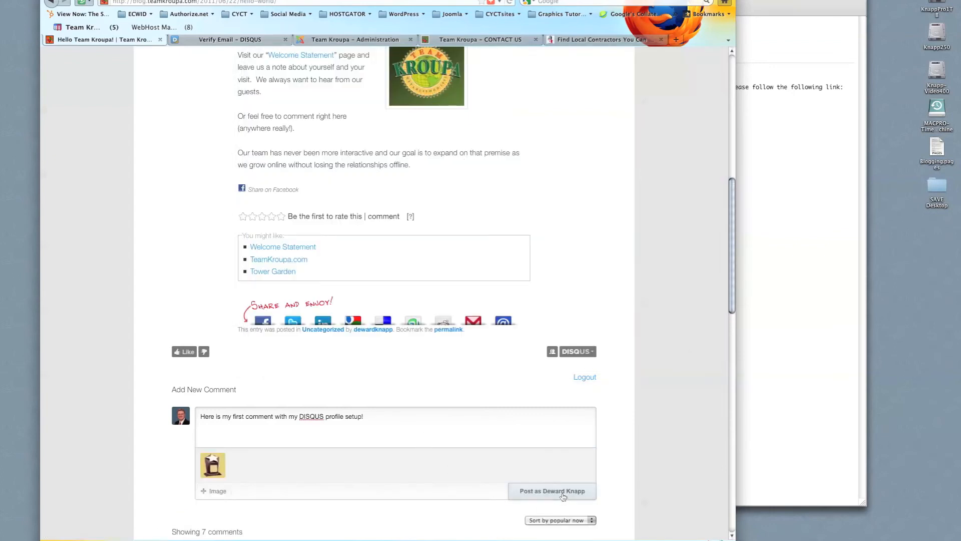
{"action": "left_click", "coordinate": [552, 490]}
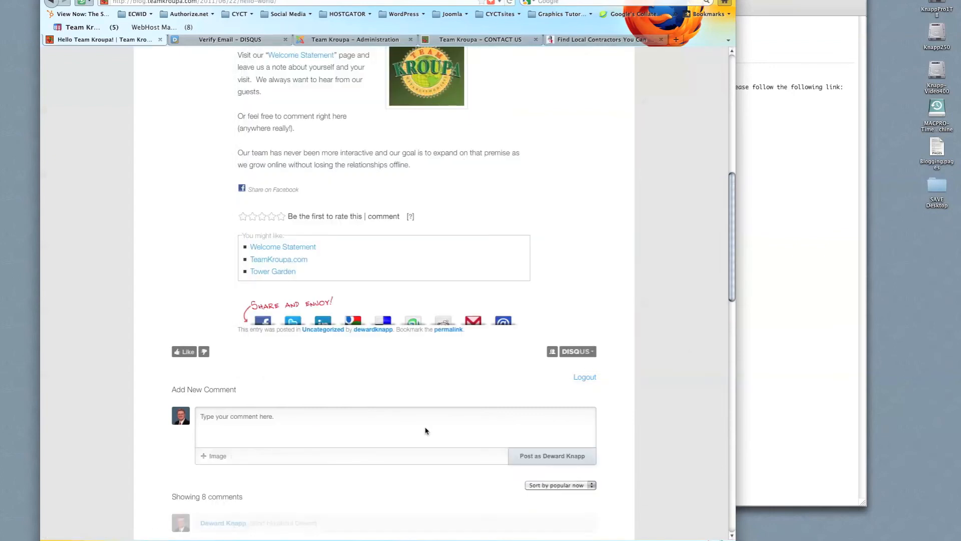
{"action": "scroll", "scroll_direction": "down", "scroll_amount": 3}
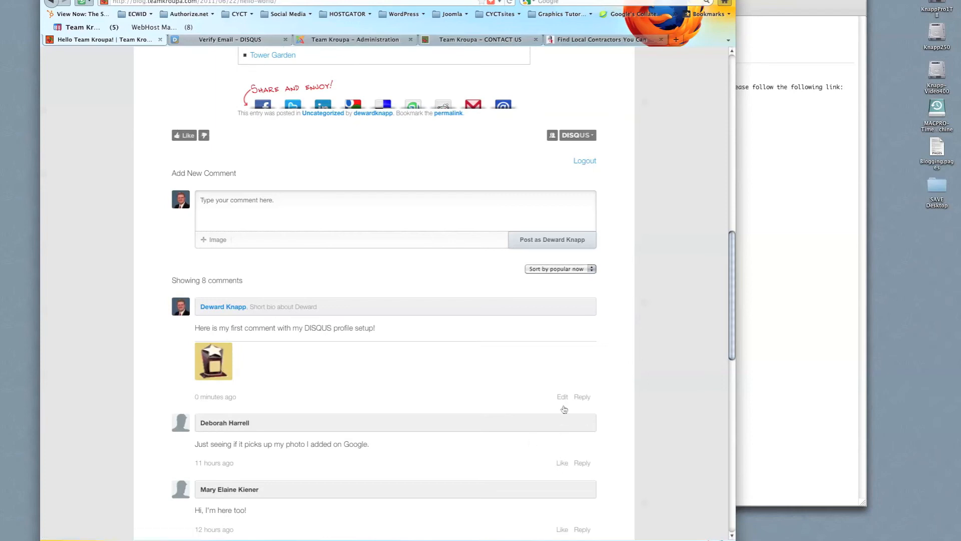
{"action": "mouse_move", "coordinate": [238, 297]}
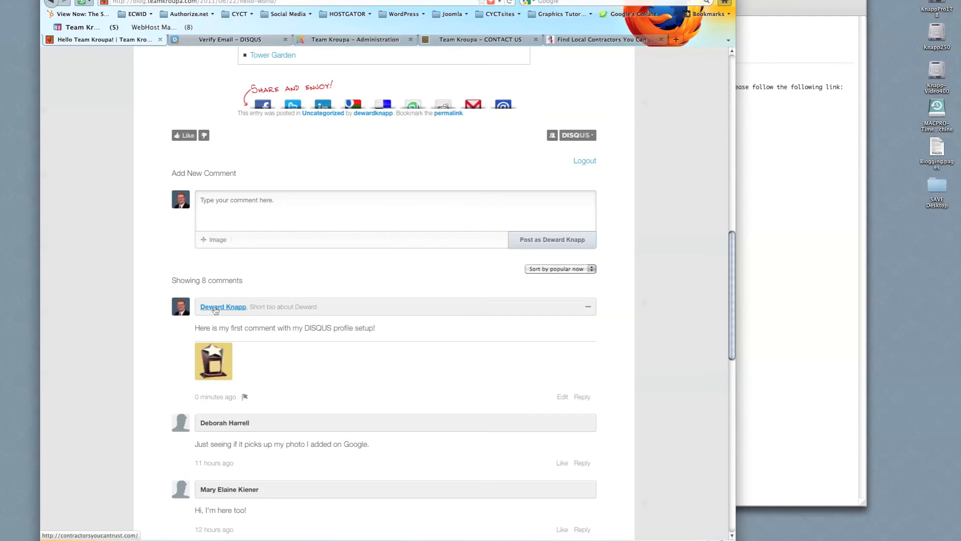
{"action": "mouse_move", "coordinate": [226, 312]}
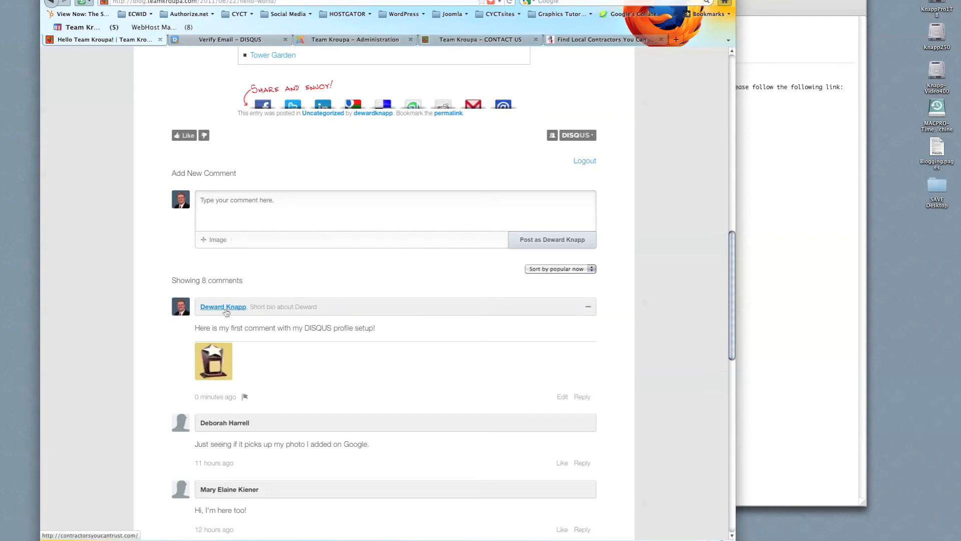
{"action": "mouse_move", "coordinate": [331, 310]}
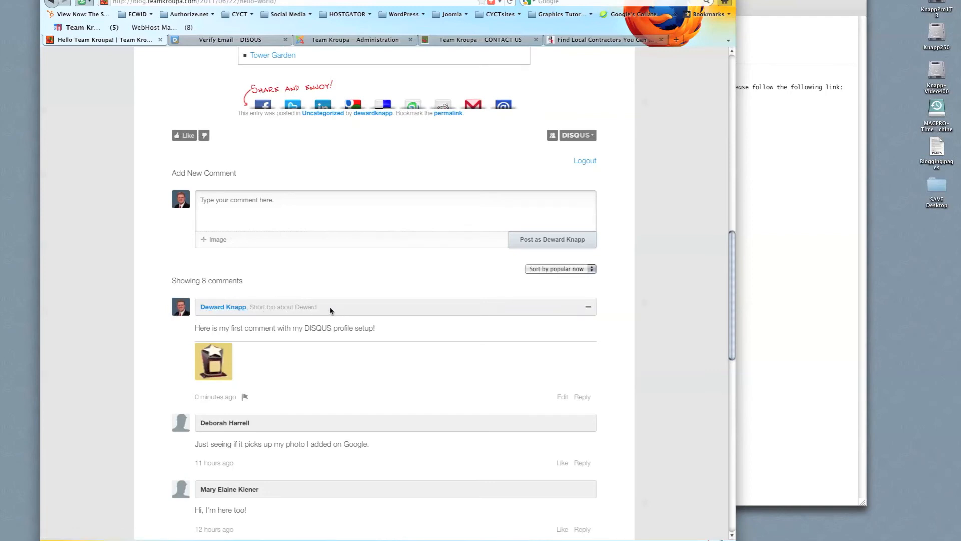
{"action": "mouse_move", "coordinate": [267, 315]}
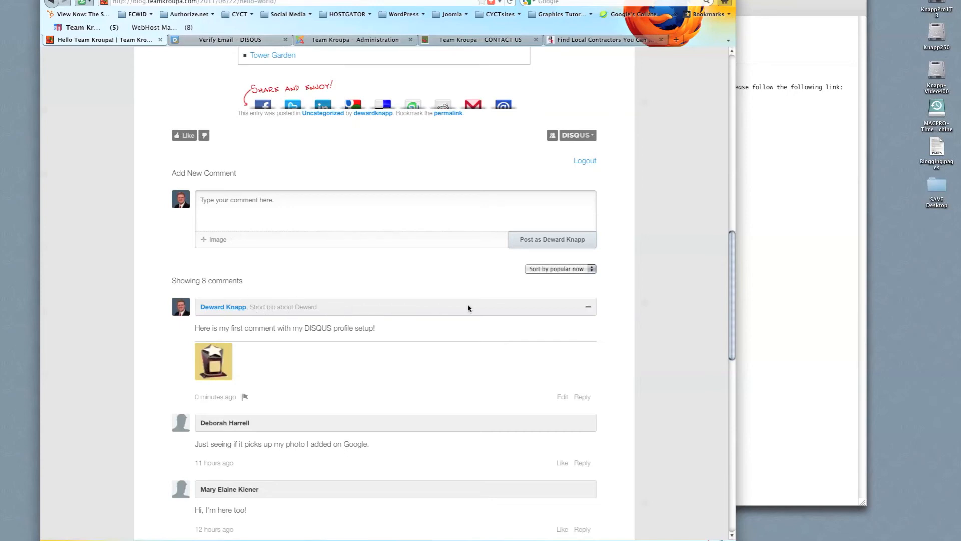
{"action": "mouse_move", "coordinate": [468, 321]}
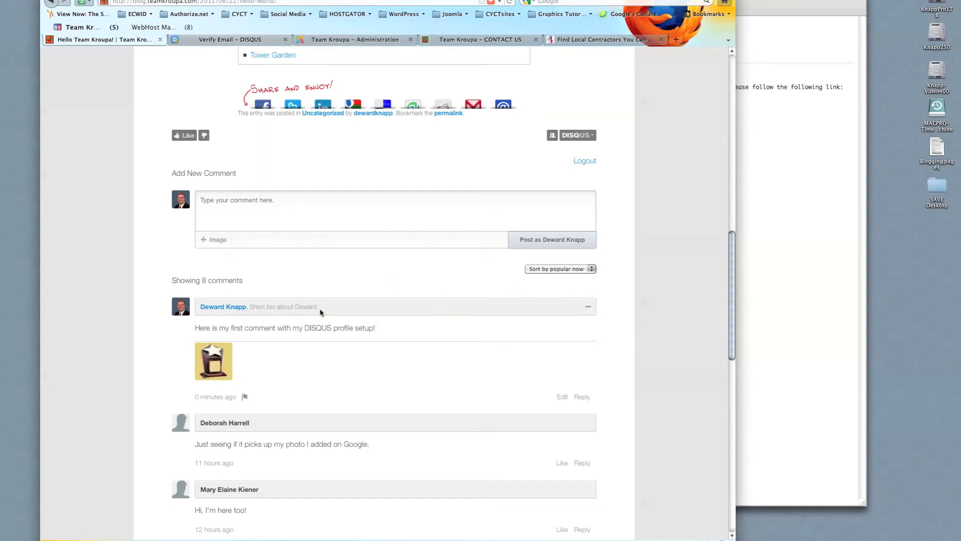
{"action": "mouse_move", "coordinate": [489, 315]}
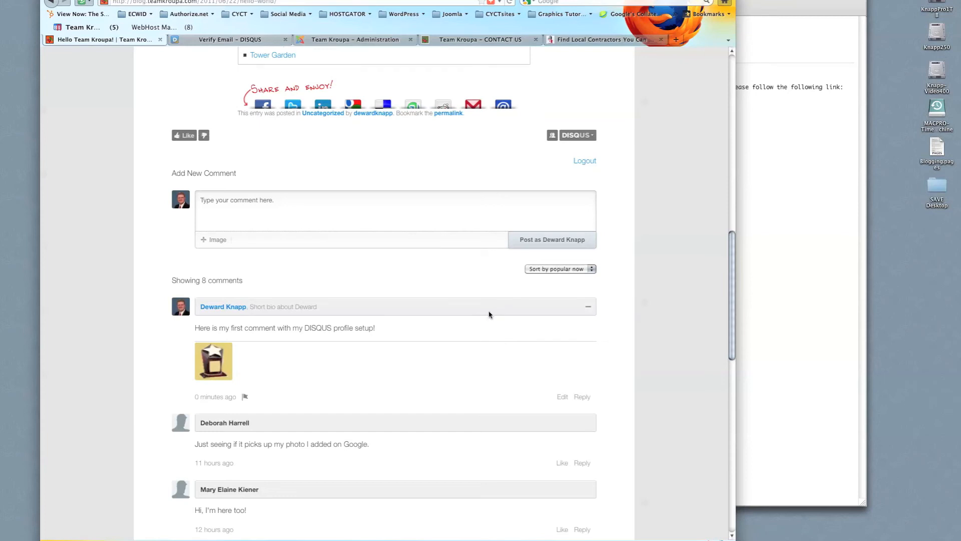
{"action": "mouse_move", "coordinate": [582, 399]}
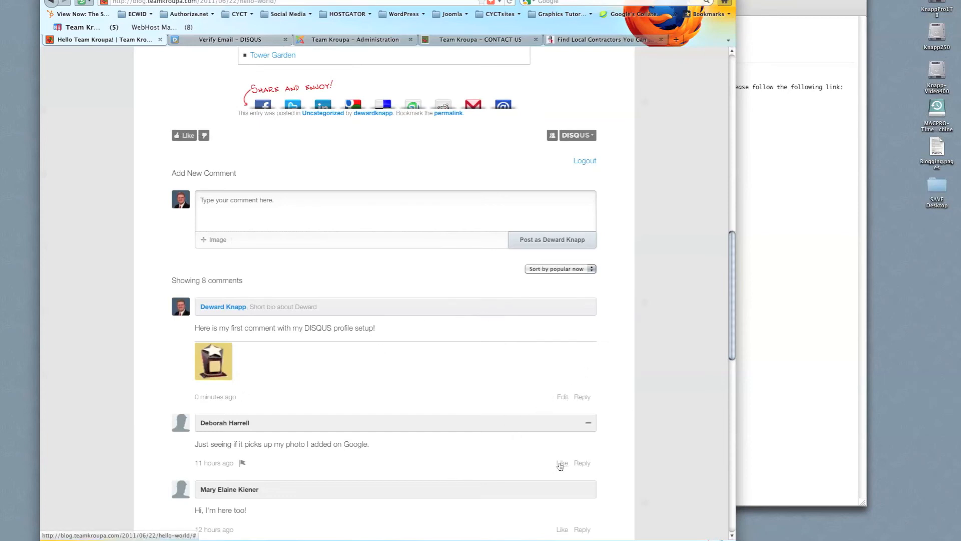
Like the earlier visitor comments beneath the new trophy-picture post, scrolling through the thread
{"action": "scroll", "scroll_direction": "down", "scroll_amount": 3}
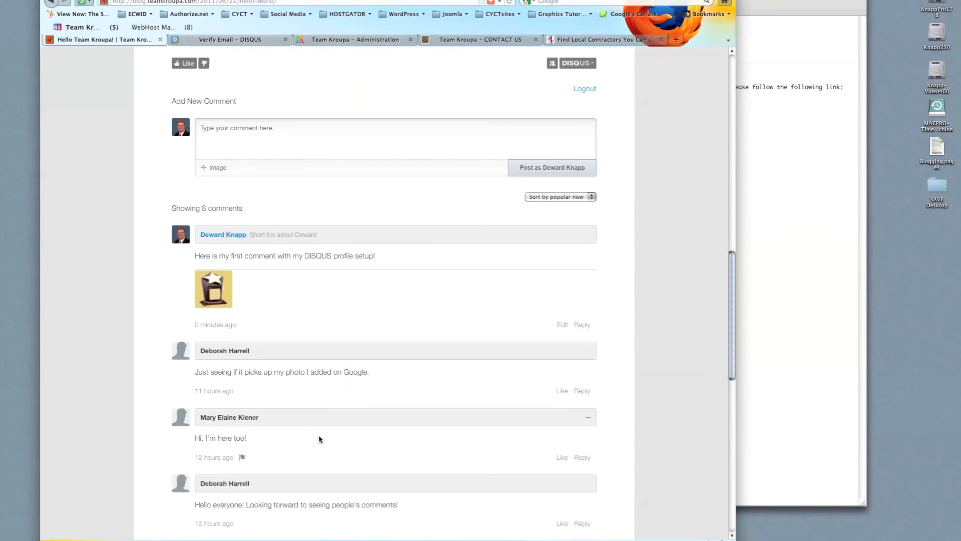
{"action": "mouse_move", "coordinate": [396, 454]}
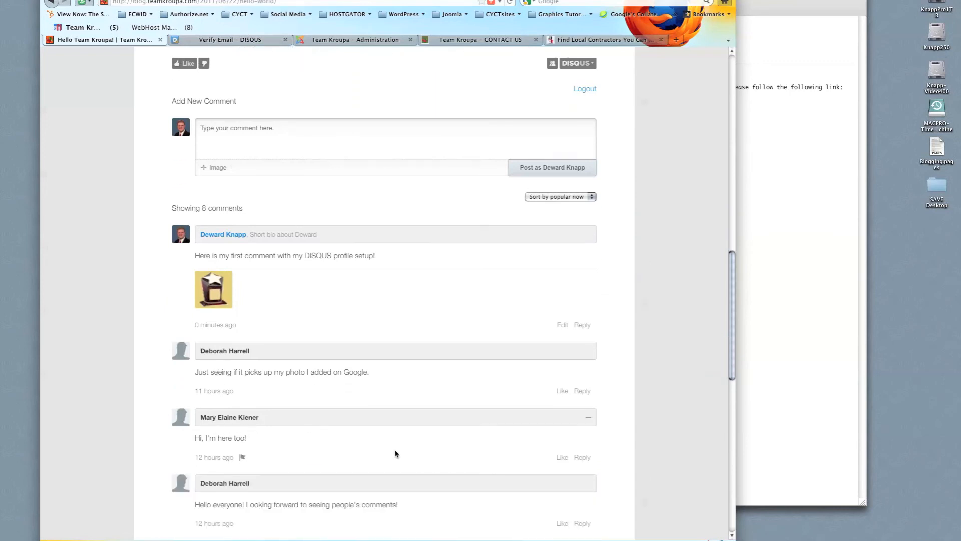
{"action": "left_click", "coordinate": [562, 457]}
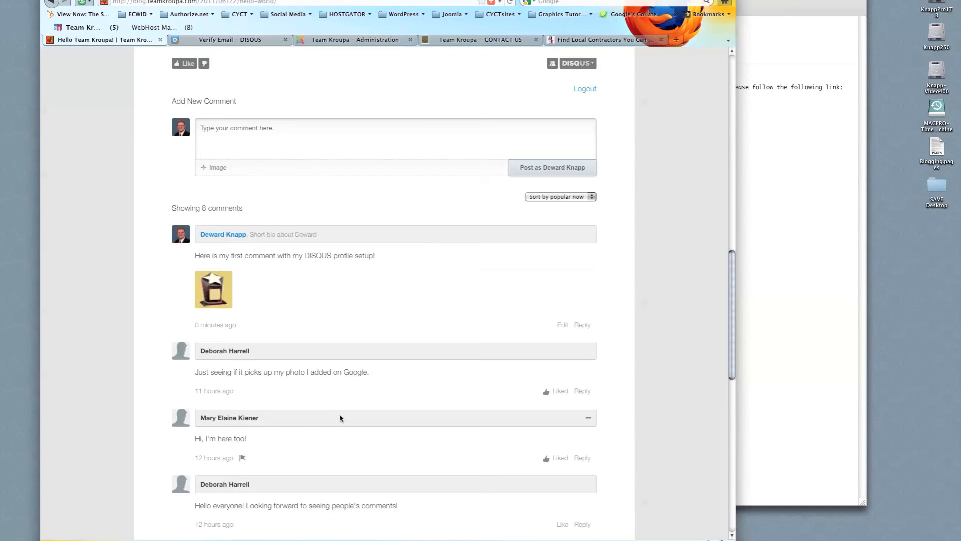
{"action": "mouse_move", "coordinate": [508, 372]}
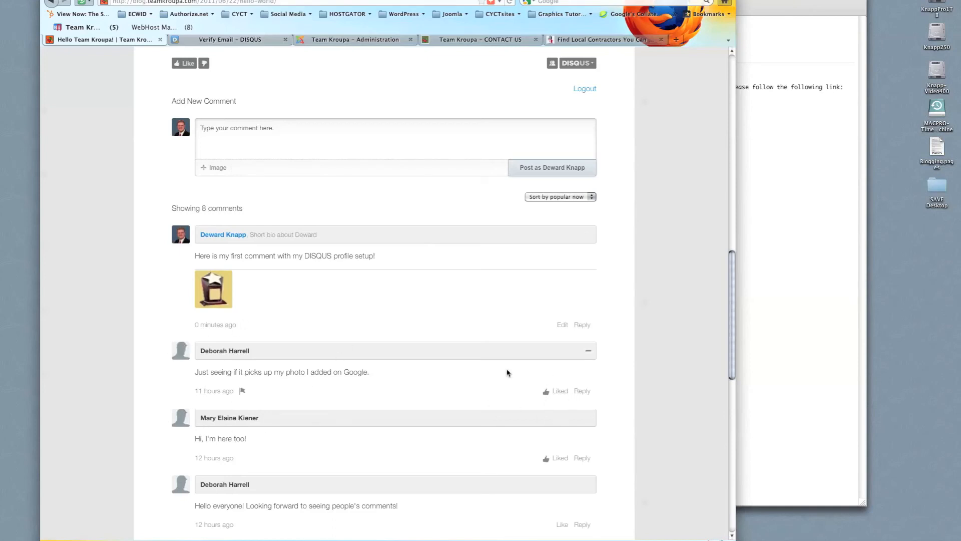
{"action": "scroll", "scroll_direction": "down", "scroll_amount": 3}
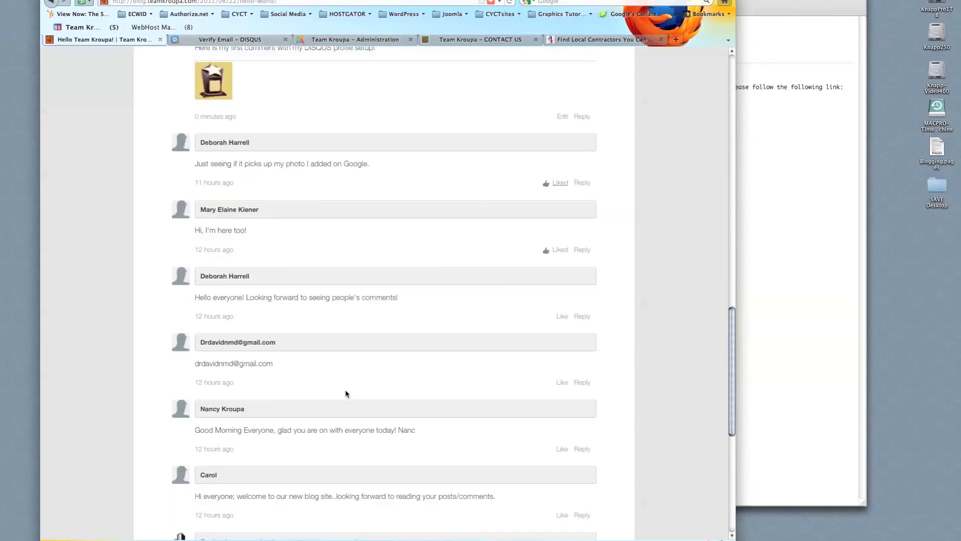
{"action": "scroll", "scroll_direction": "up", "scroll_amount": 3}
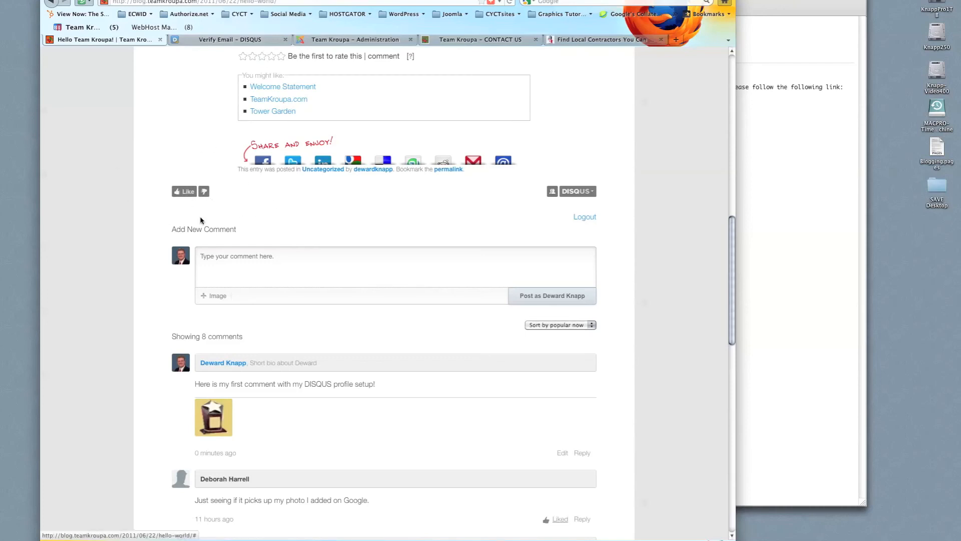
{"action": "mouse_move", "coordinate": [187, 192]}
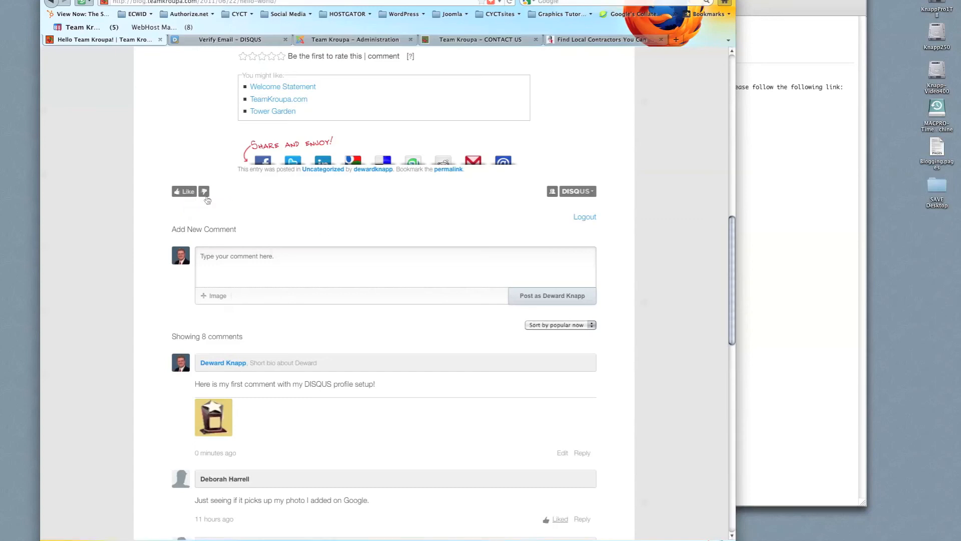
{"action": "mouse_move", "coordinate": [554, 200]}
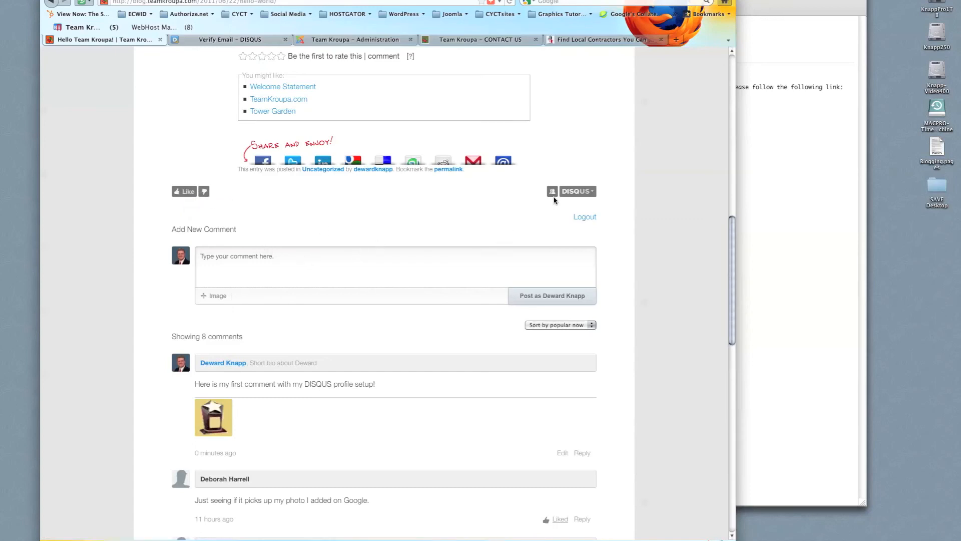
{"action": "mouse_move", "coordinate": [392, 228]}
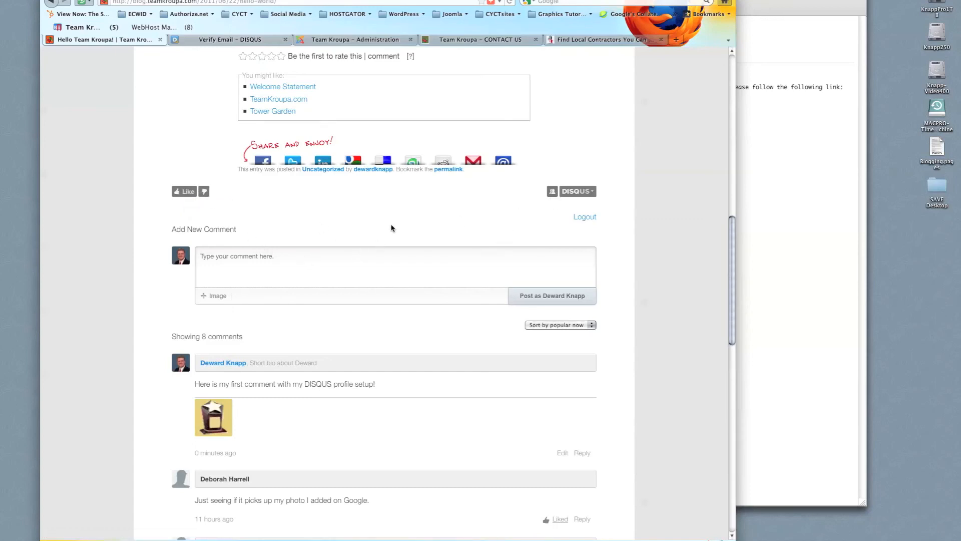
{"action": "mouse_move", "coordinate": [491, 227]}
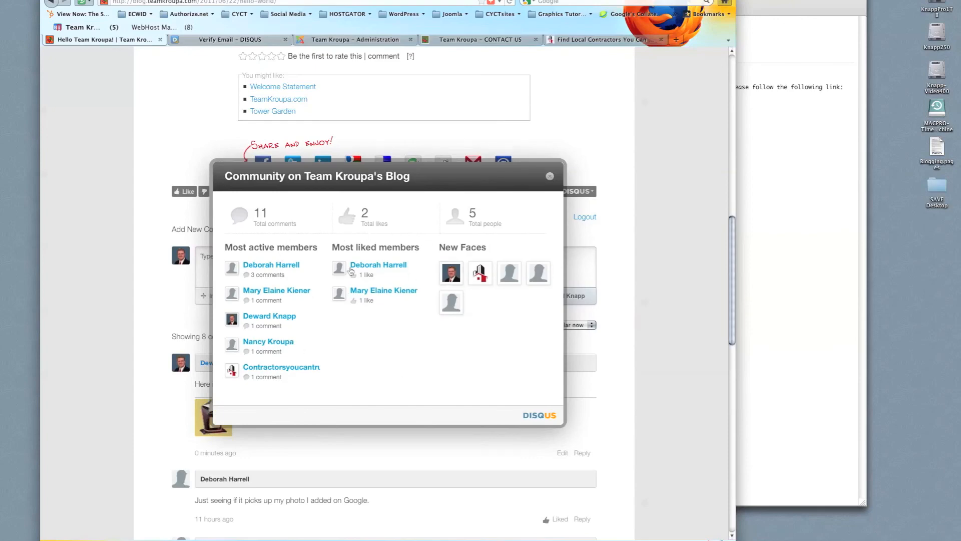
{"action": "mouse_move", "coordinate": [385, 301]}
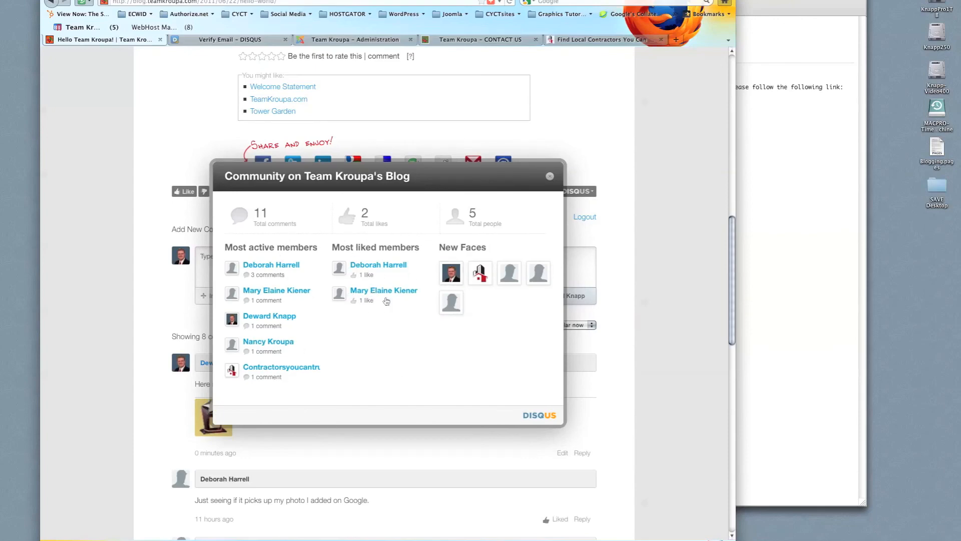
{"action": "mouse_move", "coordinate": [342, 296]}
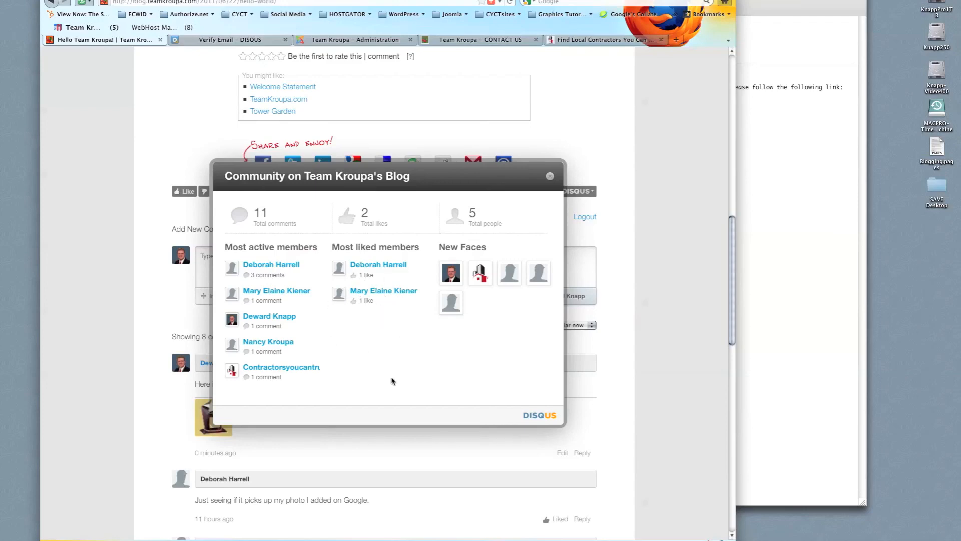
{"action": "mouse_move", "coordinate": [394, 373]}
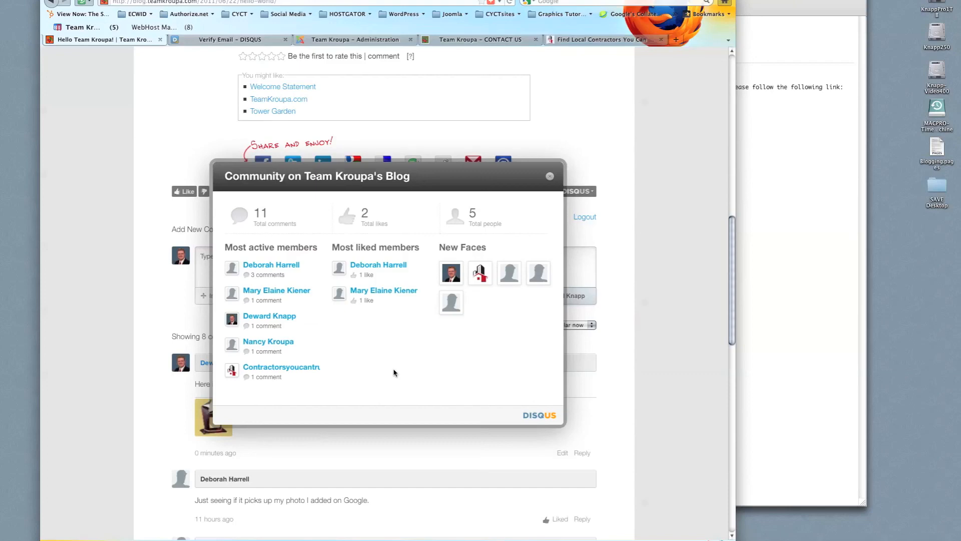
{"action": "mouse_move", "coordinate": [314, 232]}
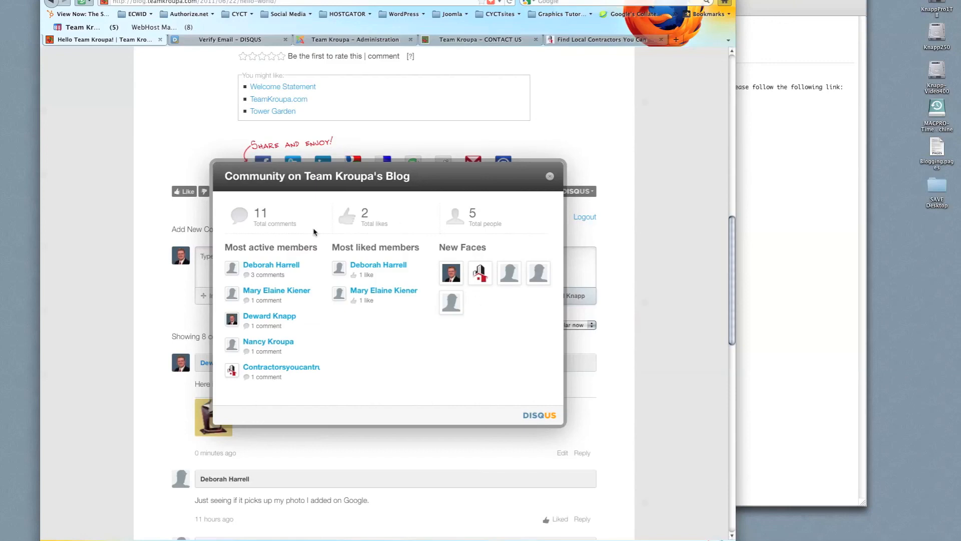
{"action": "mouse_move", "coordinate": [467, 263]}
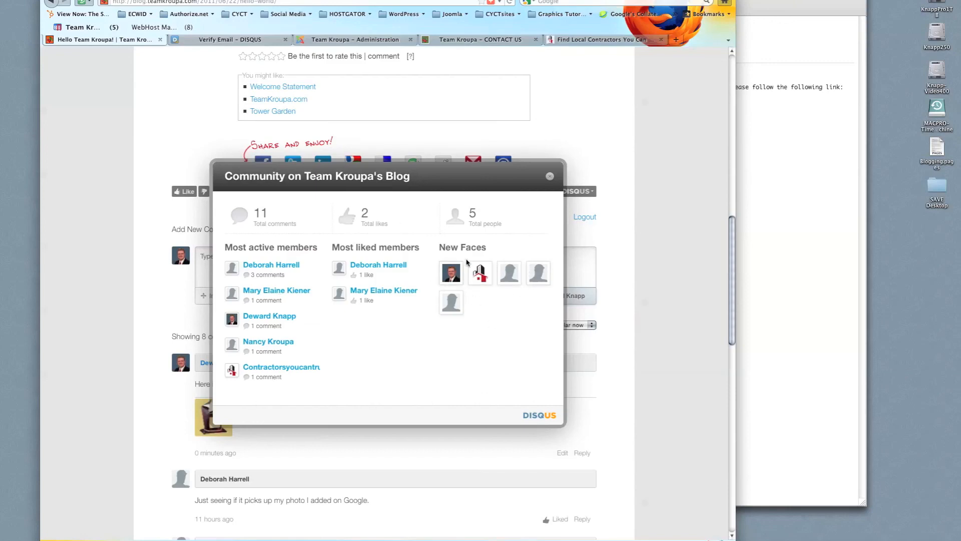
{"action": "mouse_move", "coordinate": [454, 278]}
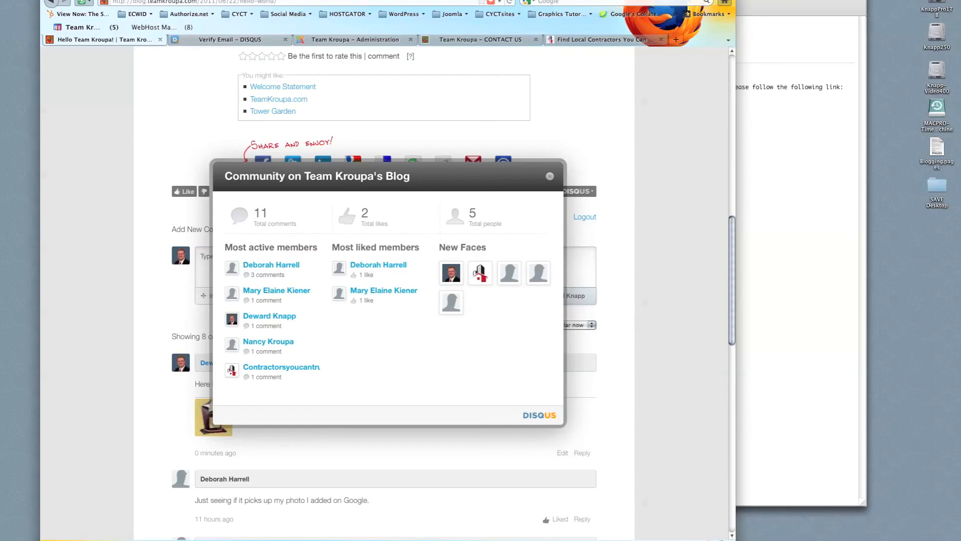
{"action": "left_click", "coordinate": [549, 176]}
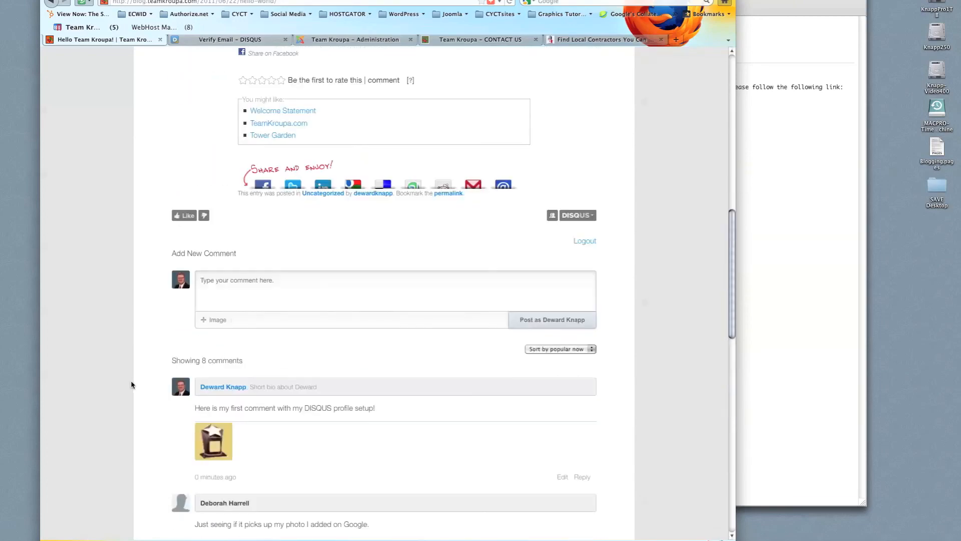
{"action": "mouse_move", "coordinate": [162, 253]}
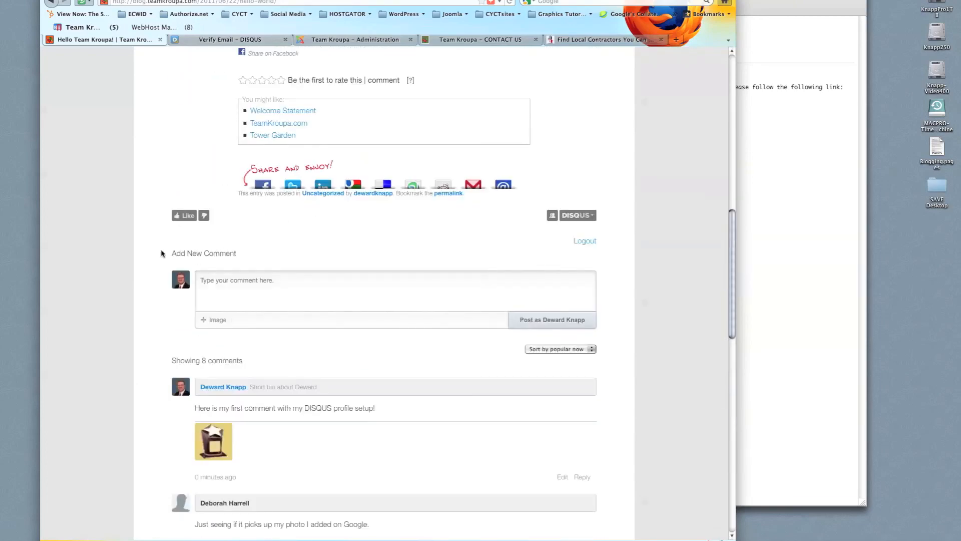
{"action": "mouse_move", "coordinate": [127, 267]}
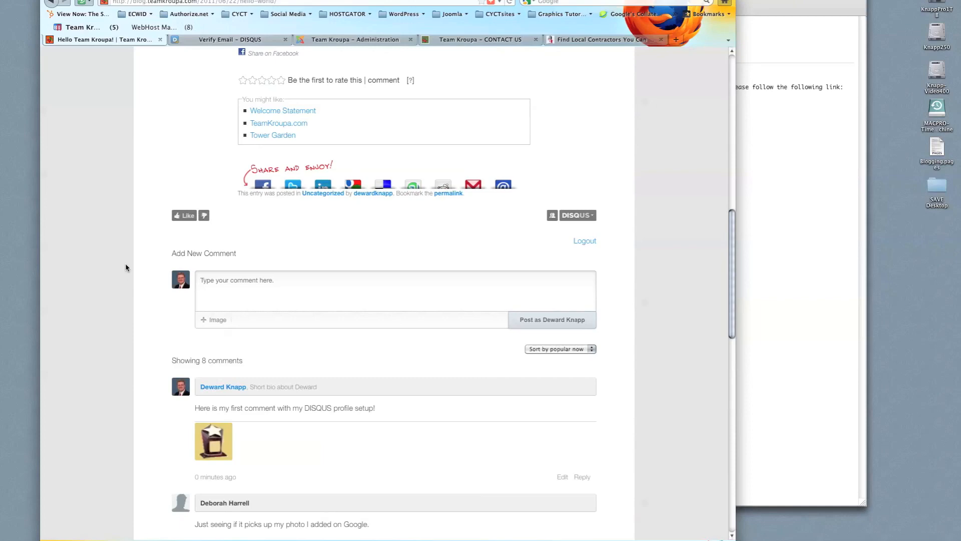